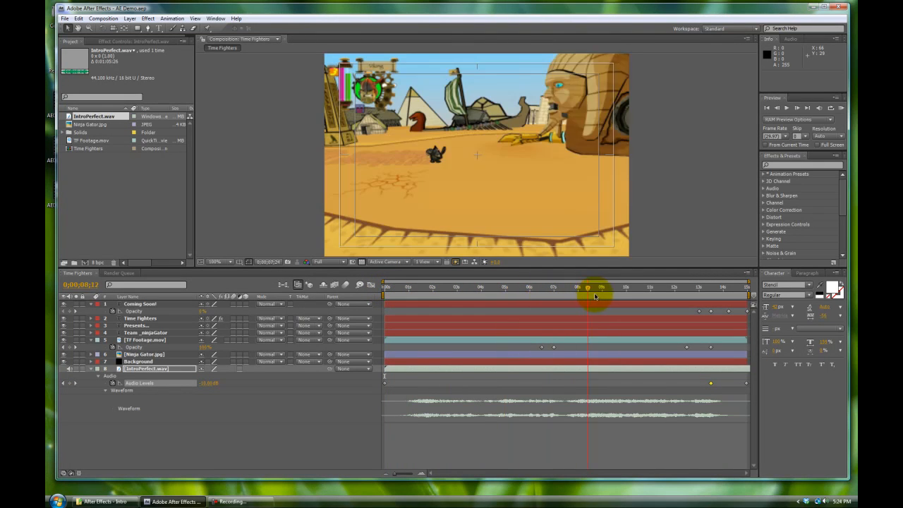
Step: Drag the current-time indicator back to 0:00:00:00
left_click_drag(590, 288, 553, 288)
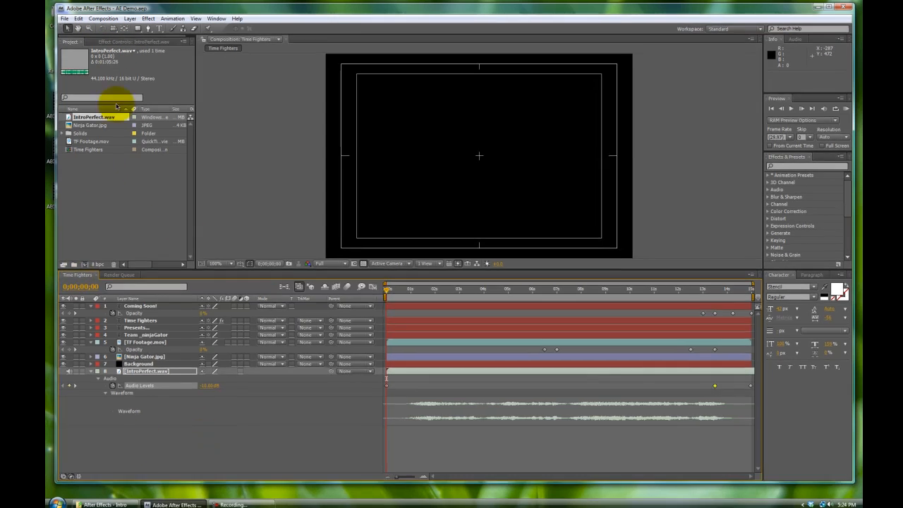
Step: Add the Time Fighters comp to the Render Queue and review the queued item alongside its timeline
left_click(104, 19)
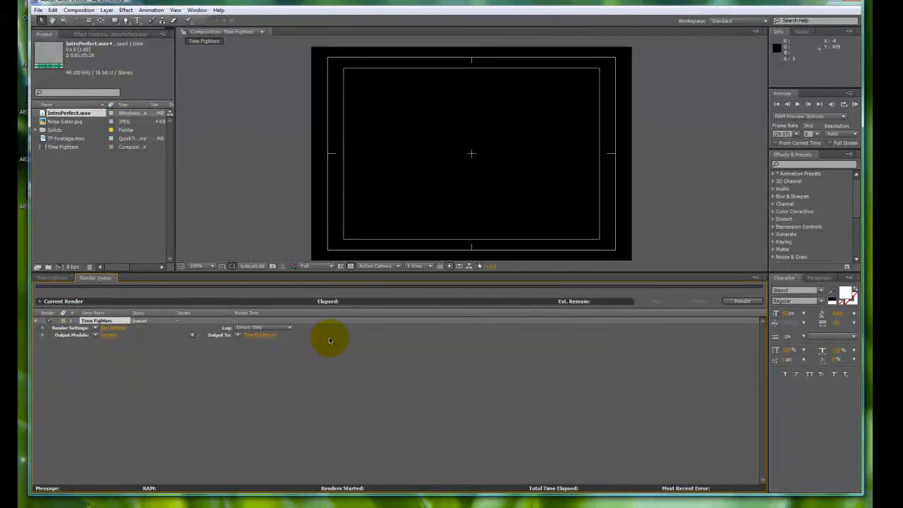
mouse_move(111, 384)
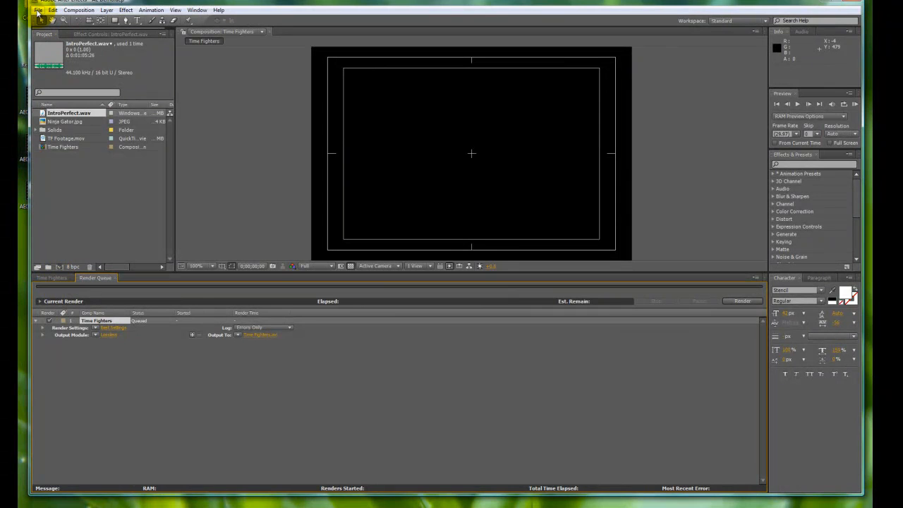
left_click(38, 10)
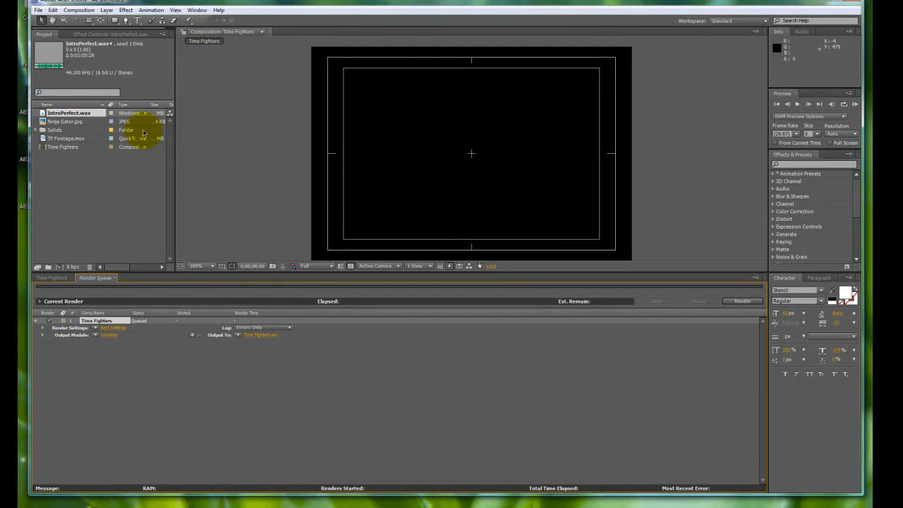
left_click(96, 321)
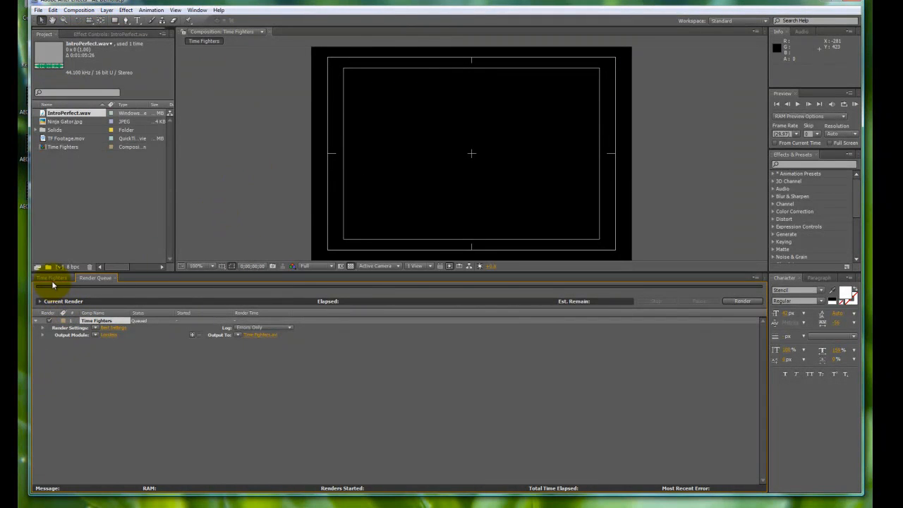
left_click(95, 276)
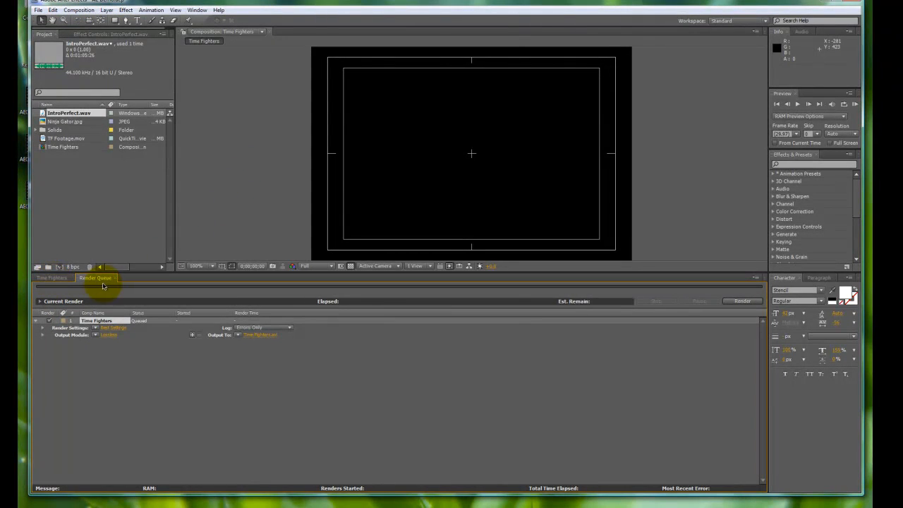
left_click(51, 277)
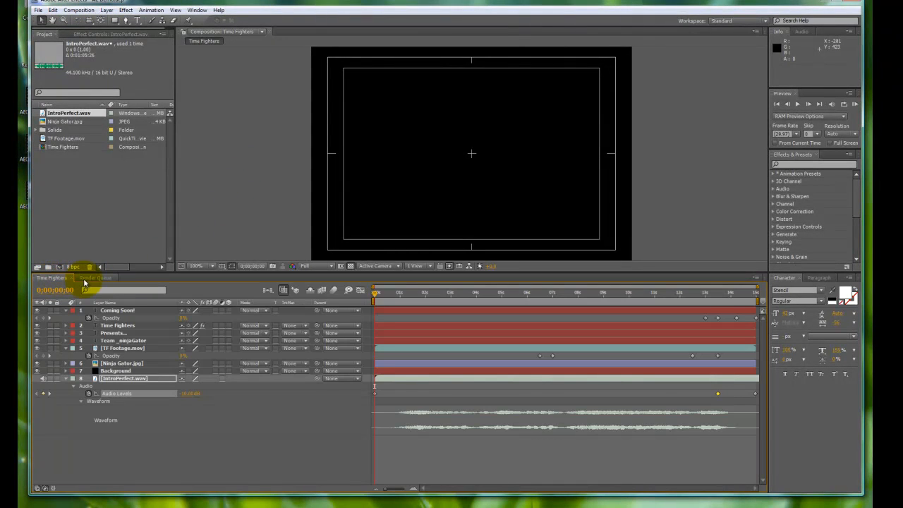
left_click(95, 277)
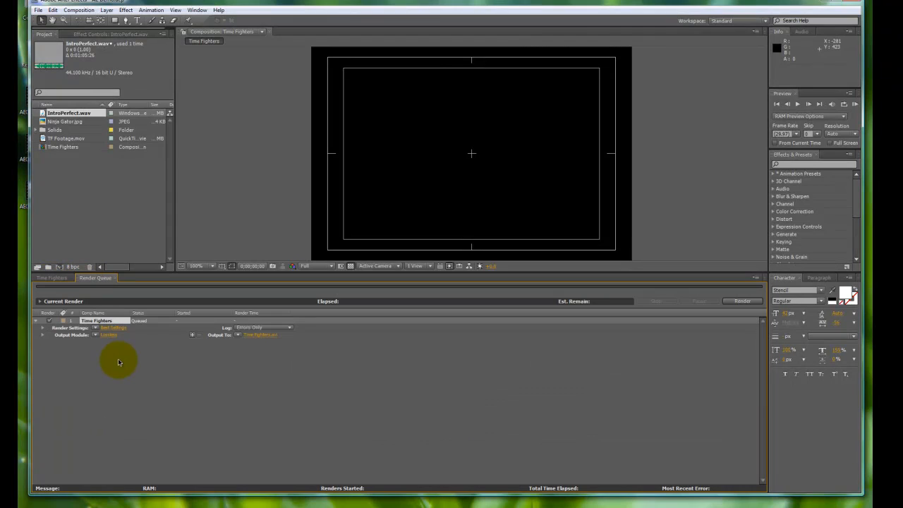
left_click(96, 320)
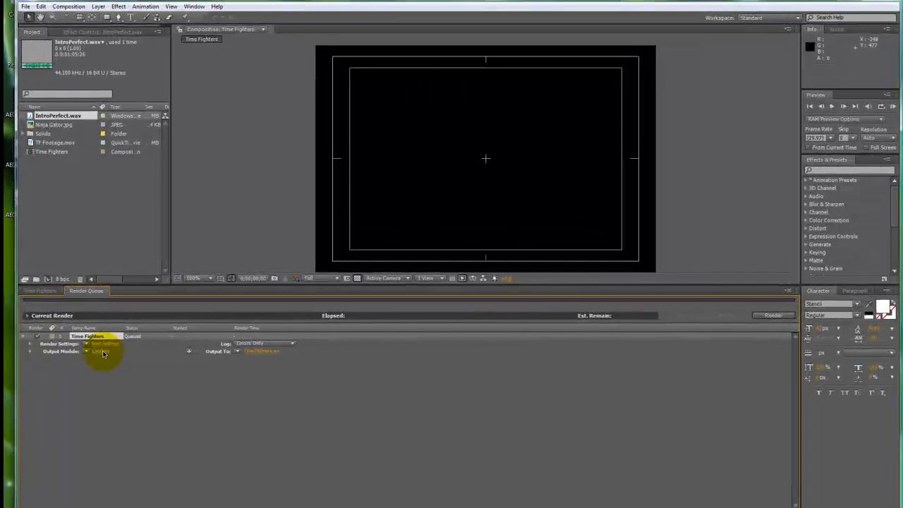
Step: In Output Module Settings change the format from Video For Windows to QuickTime Movie
left_click(100, 351)
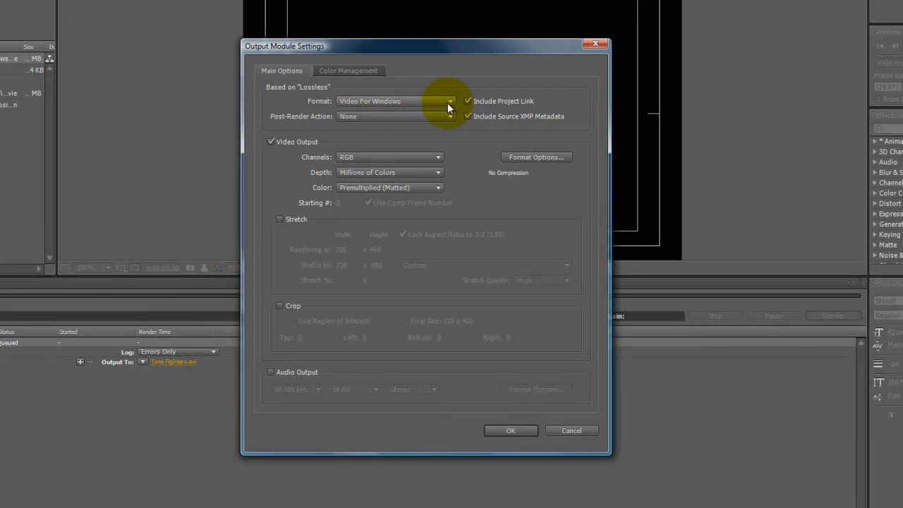
left_click(449, 102)
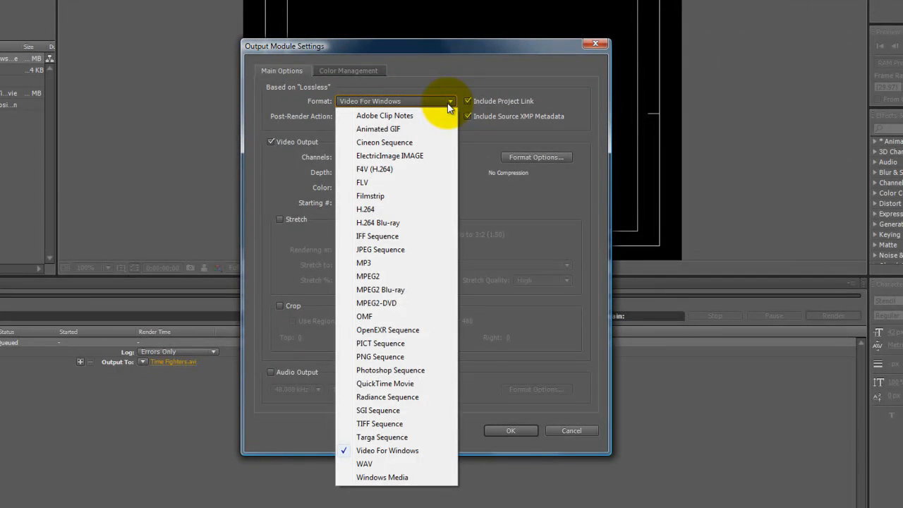
mouse_move(385, 384)
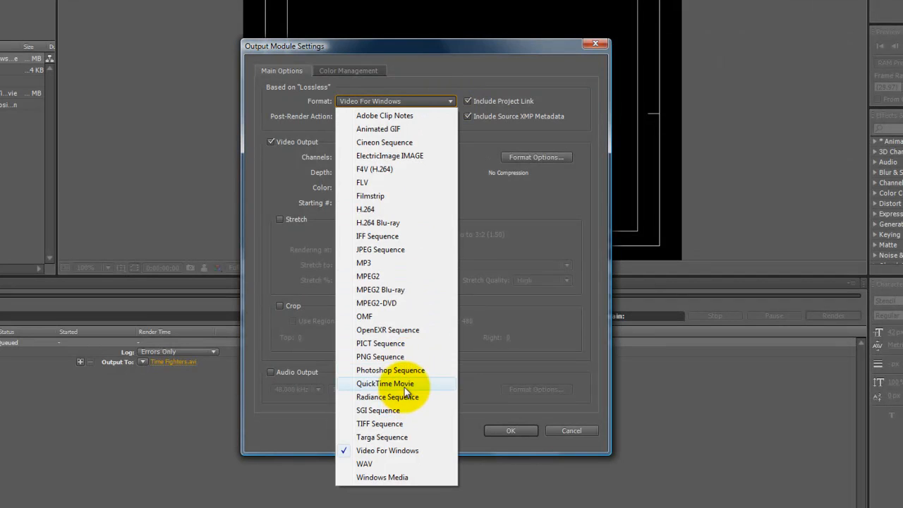
left_click(386, 384)
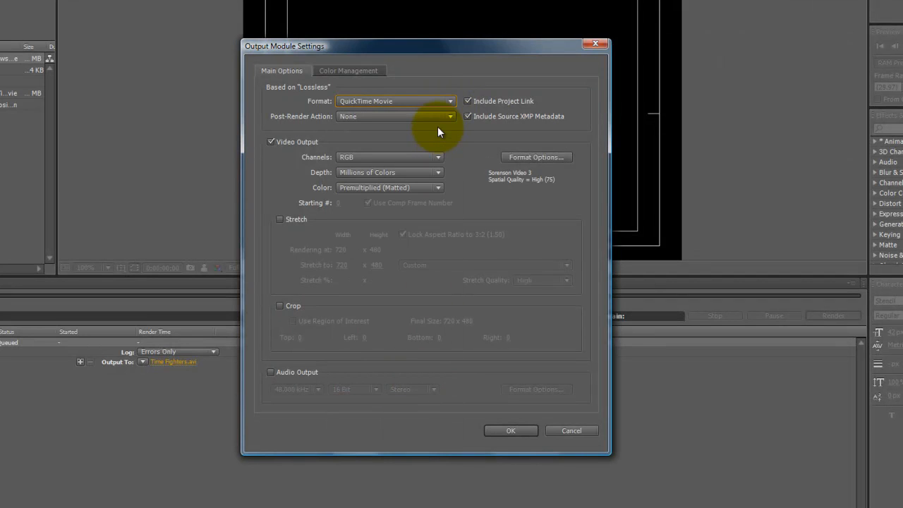
mouse_move(469, 285)
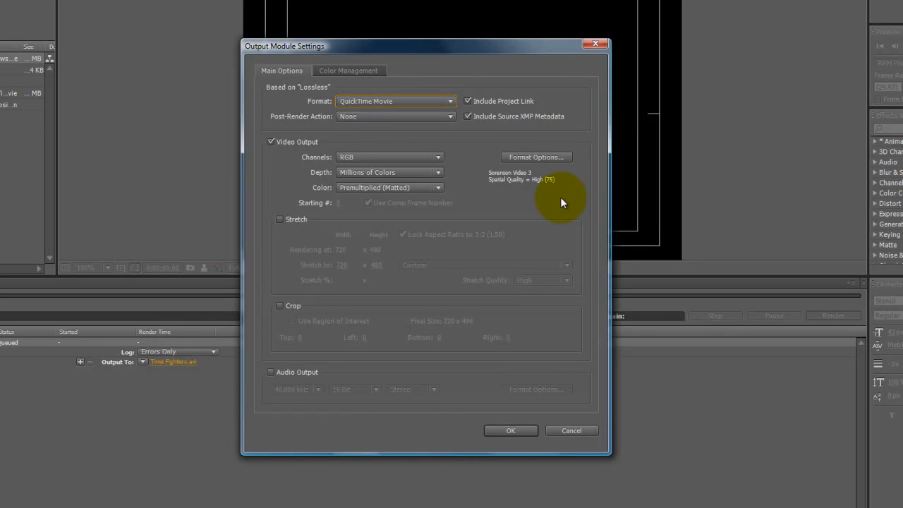
mouse_move(347, 150)
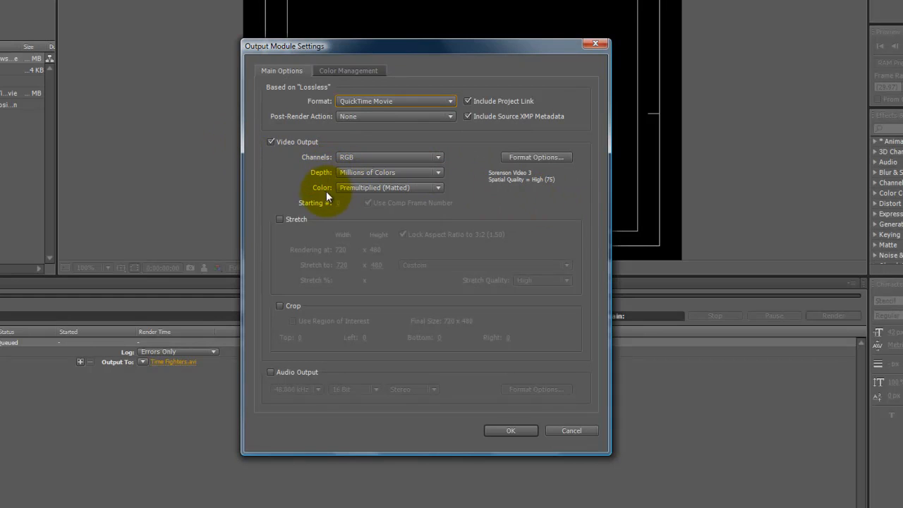
mouse_move(407, 148)
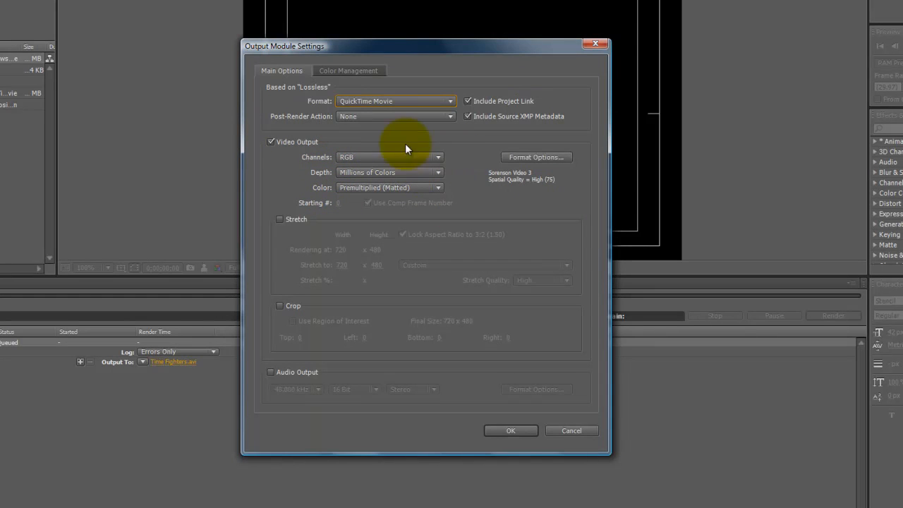
mouse_move(451, 139)
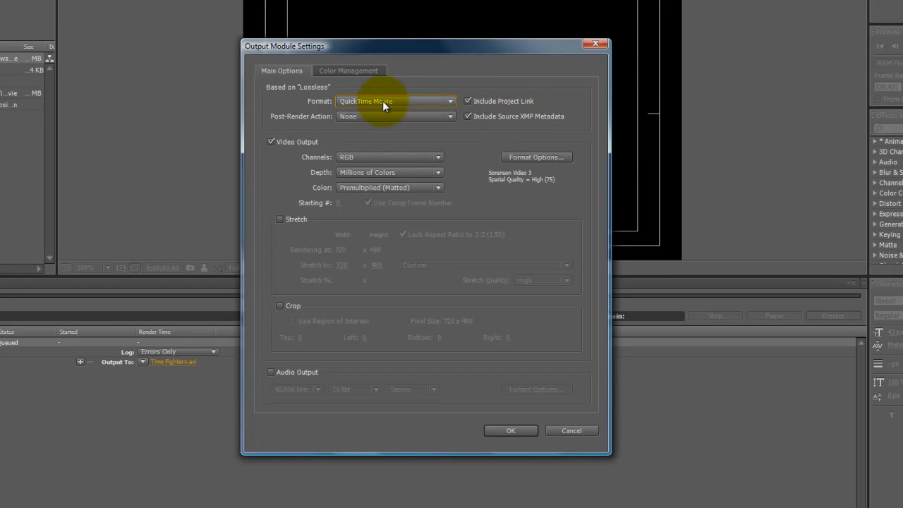
mouse_move(559, 136)
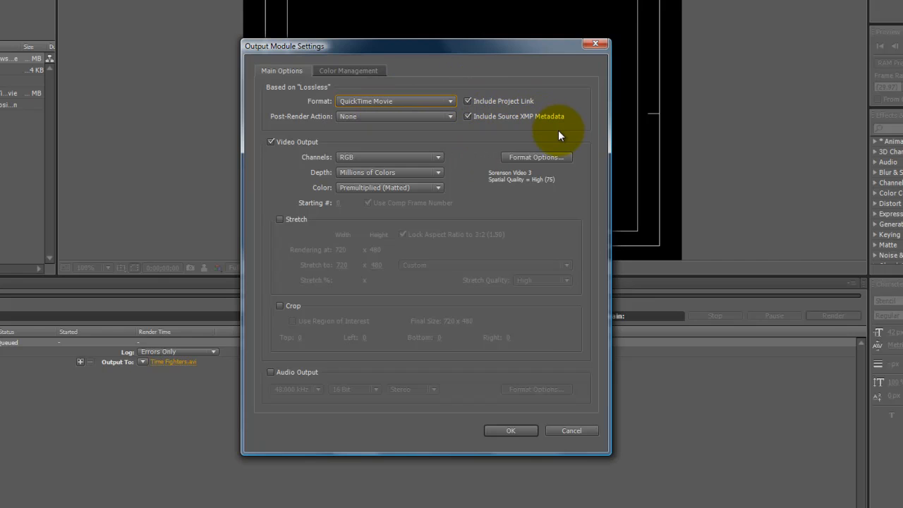
mouse_move(543, 158)
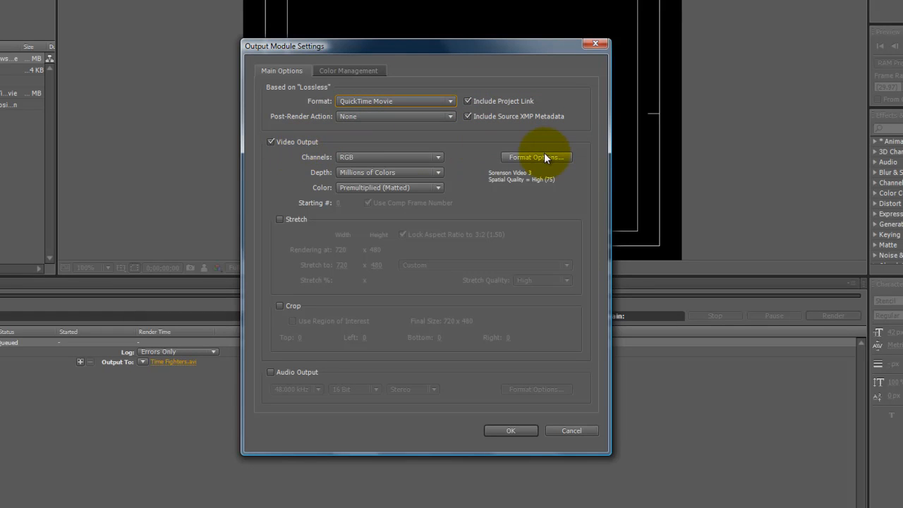
mouse_move(539, 156)
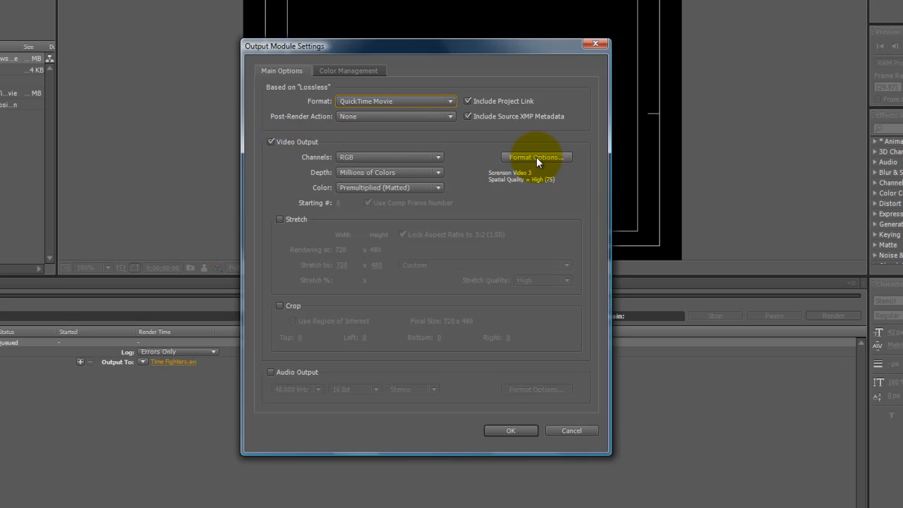
Step: In Compression Settings keep Sorenson Video 3 at High quality and confirm
left_click(537, 157)
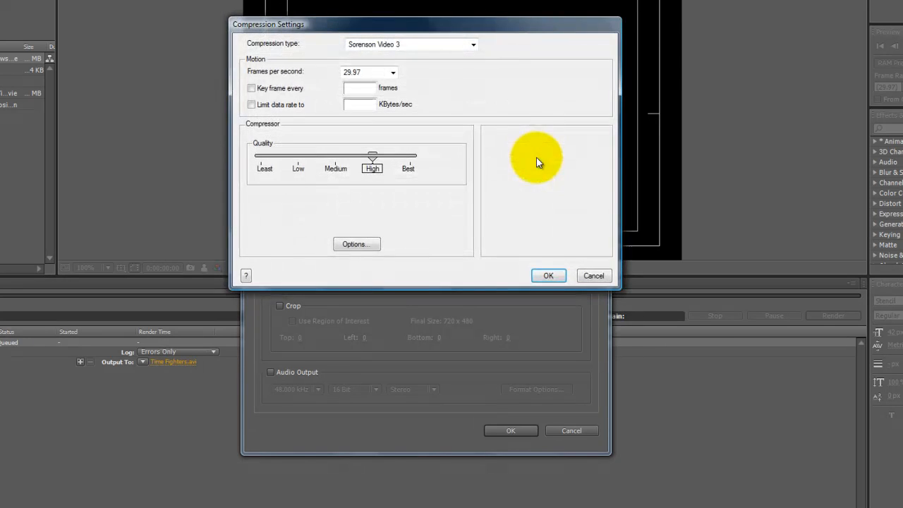
left_click_drag(268, 24, 242, 31)
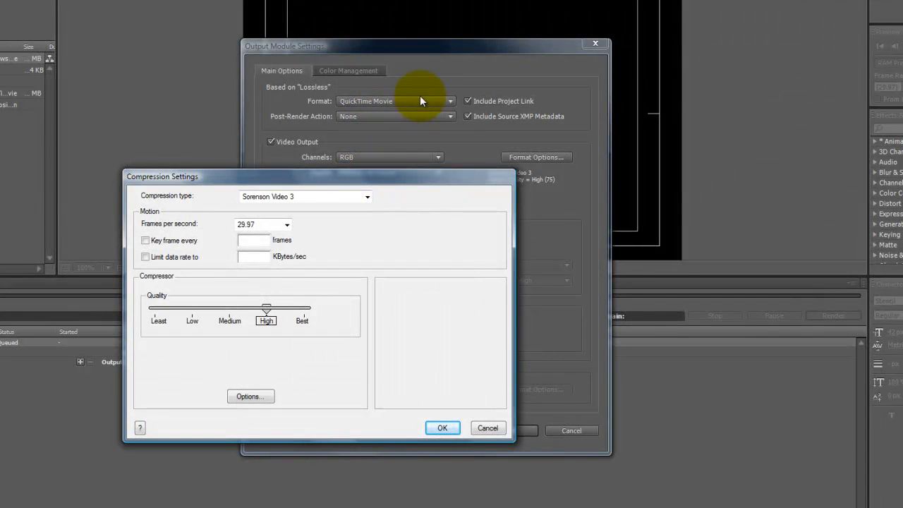
mouse_move(418, 138)
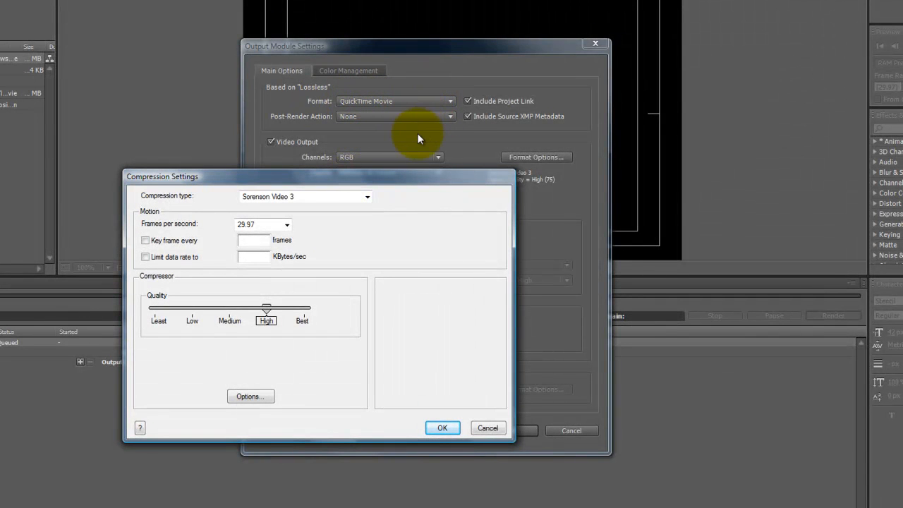
mouse_move(361, 196)
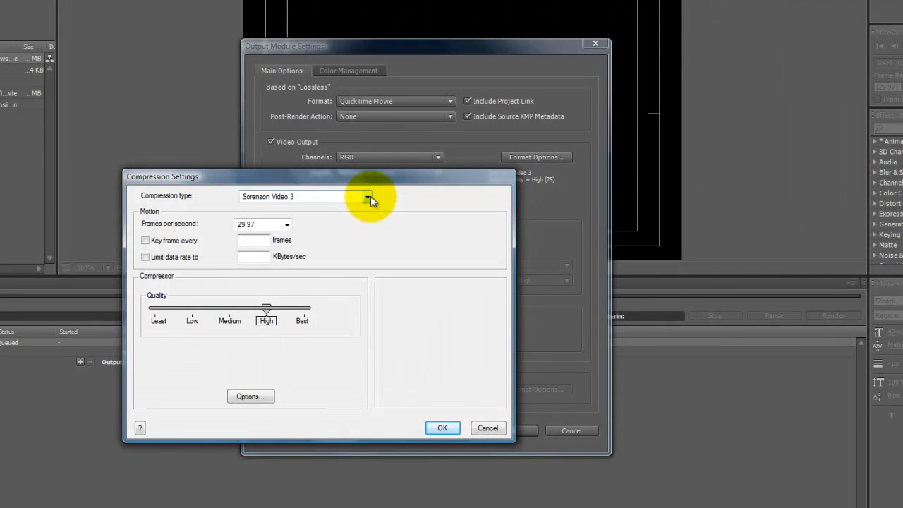
left_click(367, 196)
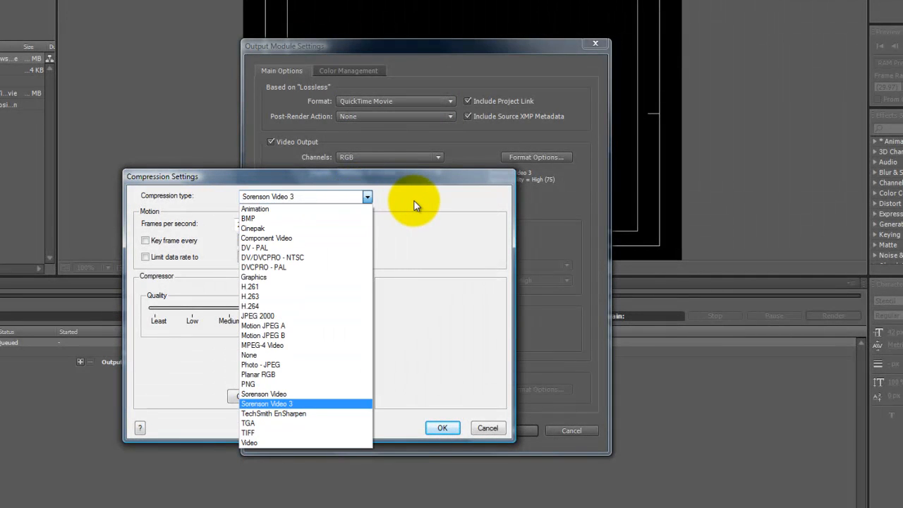
left_click(267, 404)
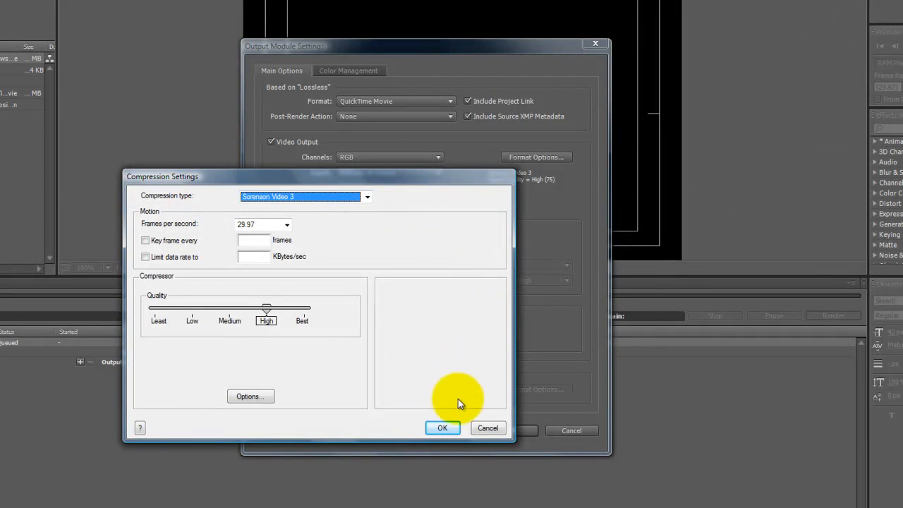
left_click(443, 428)
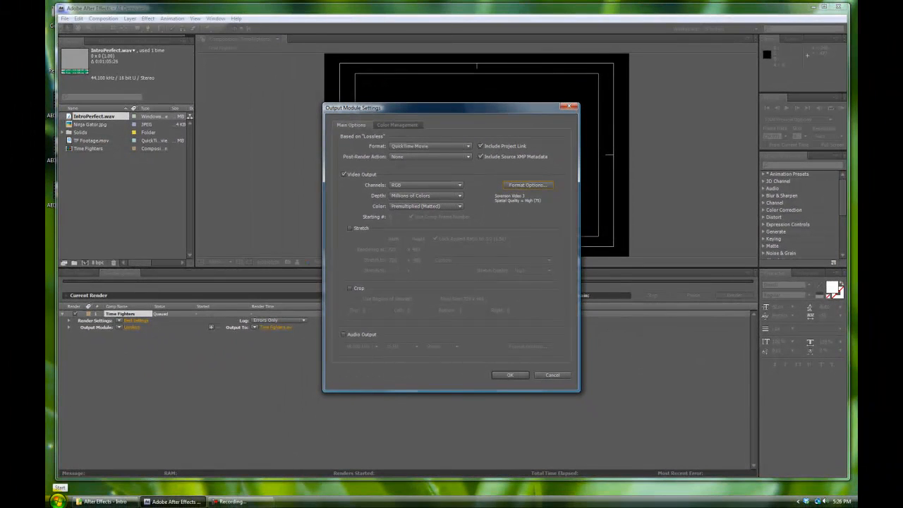
Step: Reopen Format Options, try H.264, restore Sorensen Video 3, then cancel without changes
left_click(59, 488)
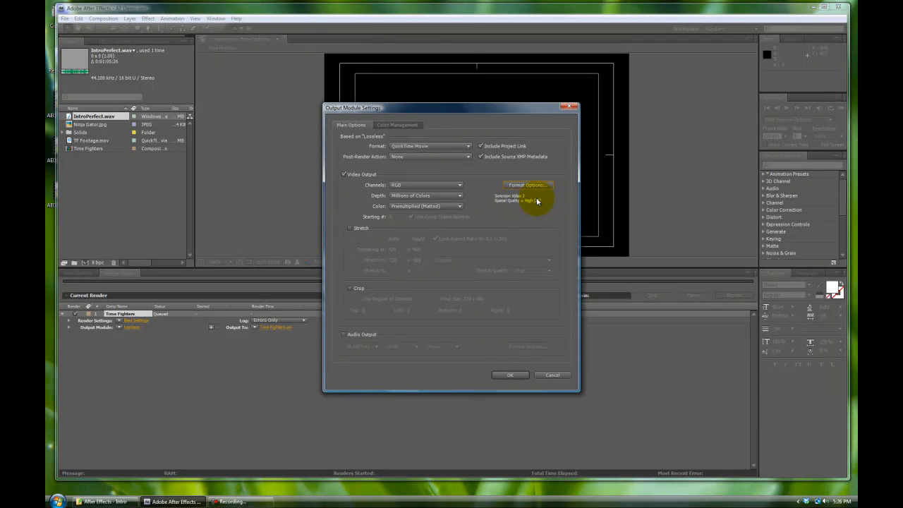
left_click(528, 185)
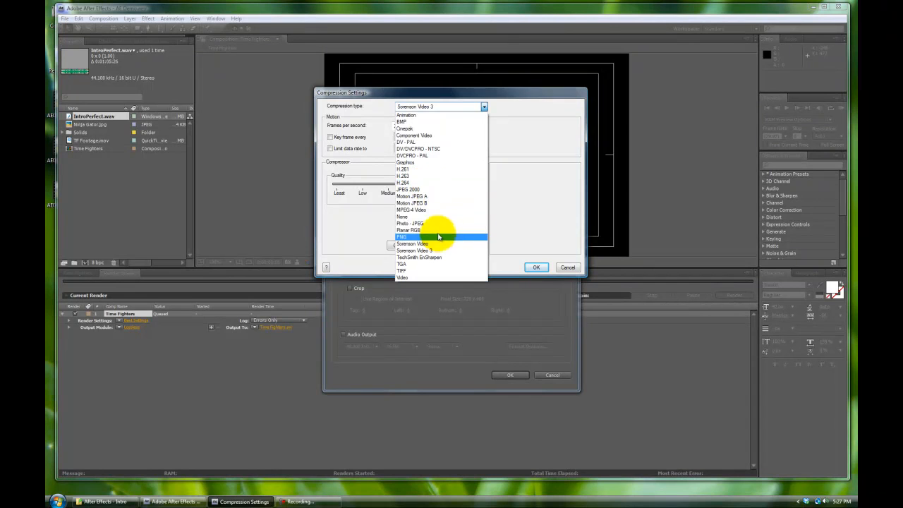
left_click(415, 251)
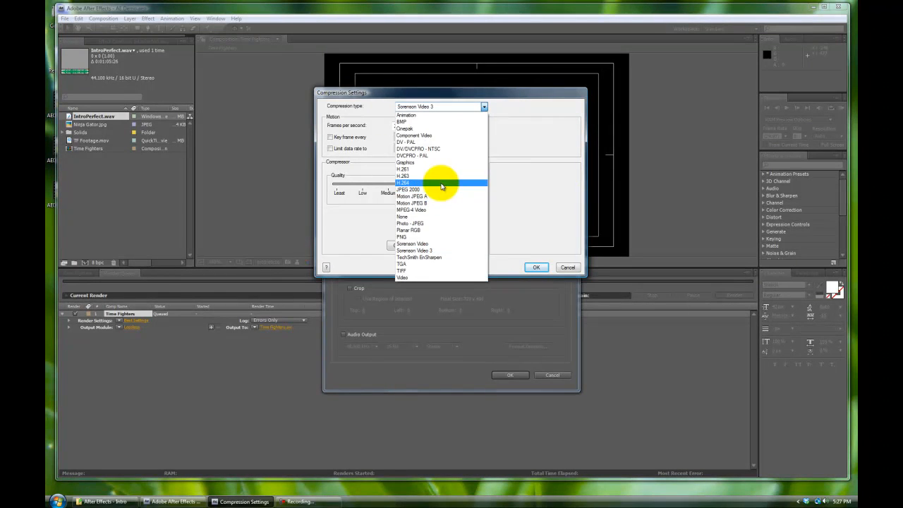
left_click(404, 184)
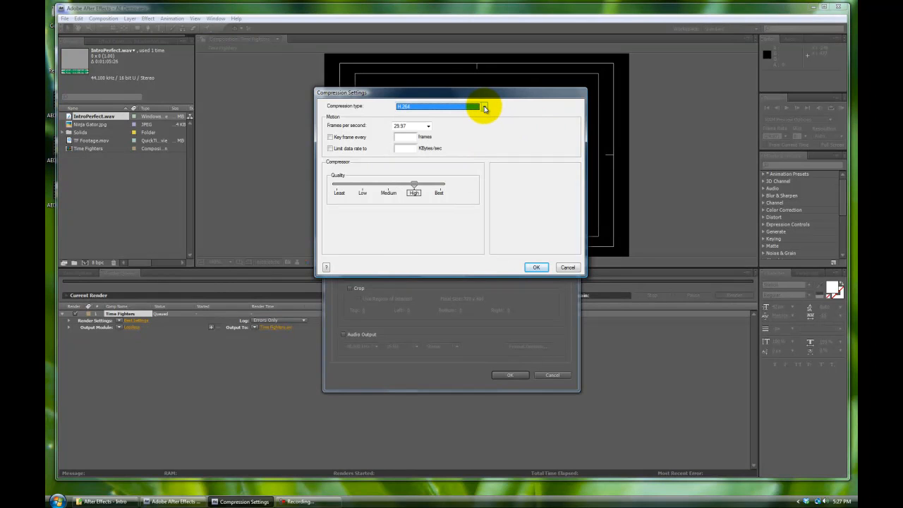
left_click(484, 107)
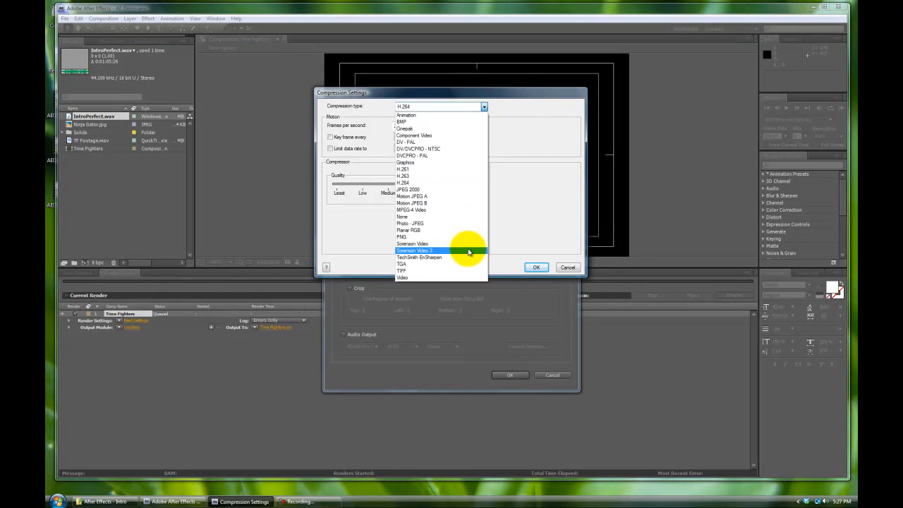
left_click(415, 252)
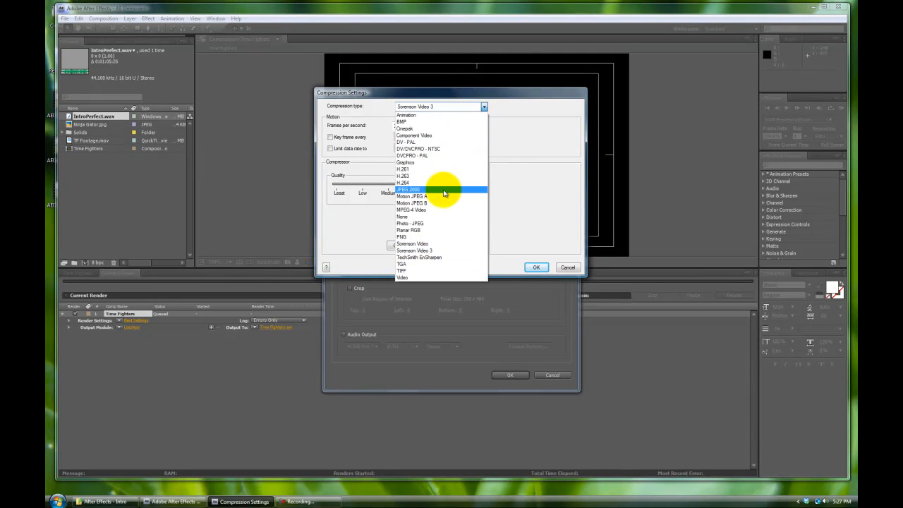
left_click(404, 175)
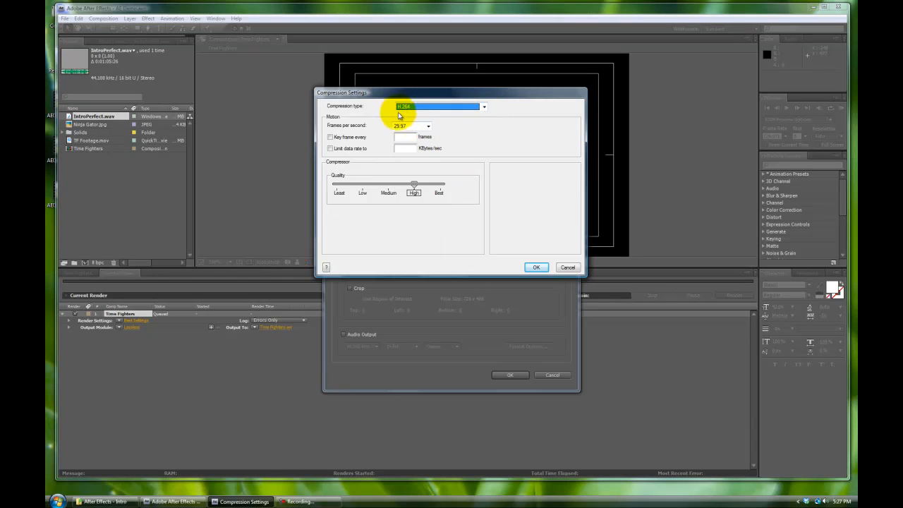
mouse_move(483, 107)
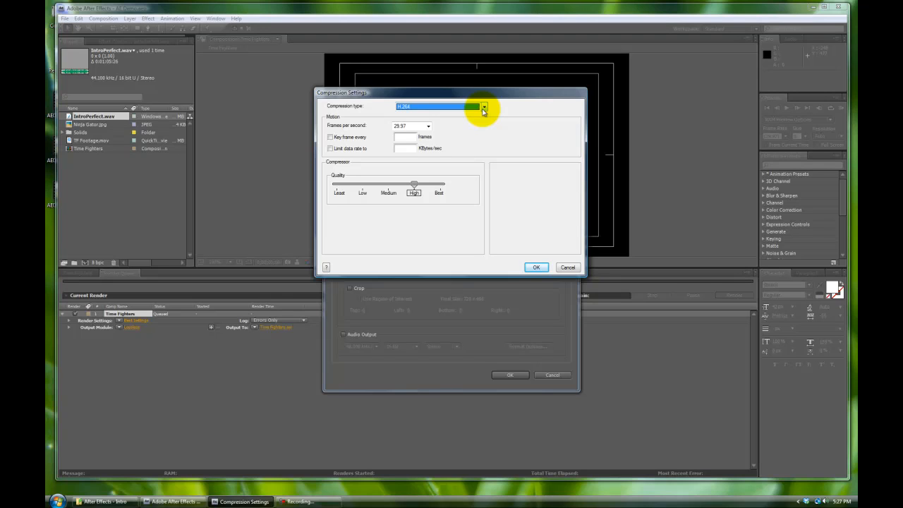
left_click(484, 107)
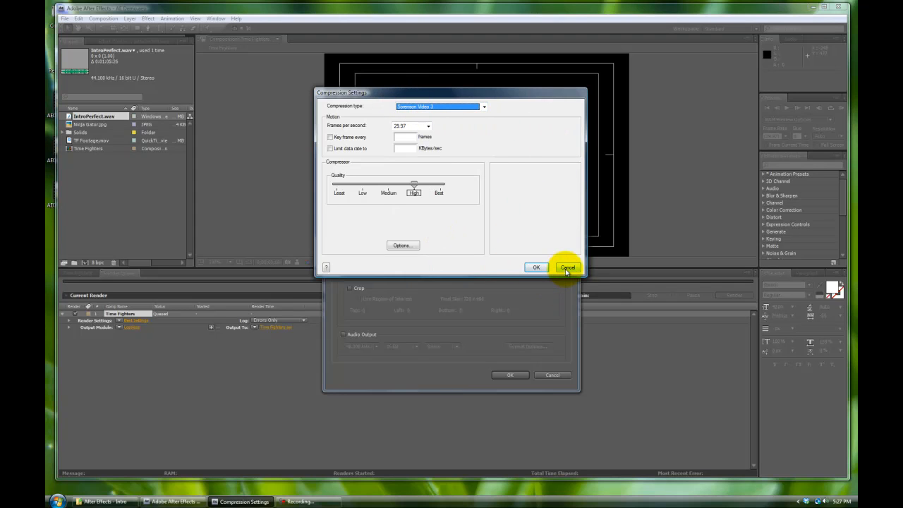
left_click(567, 268)
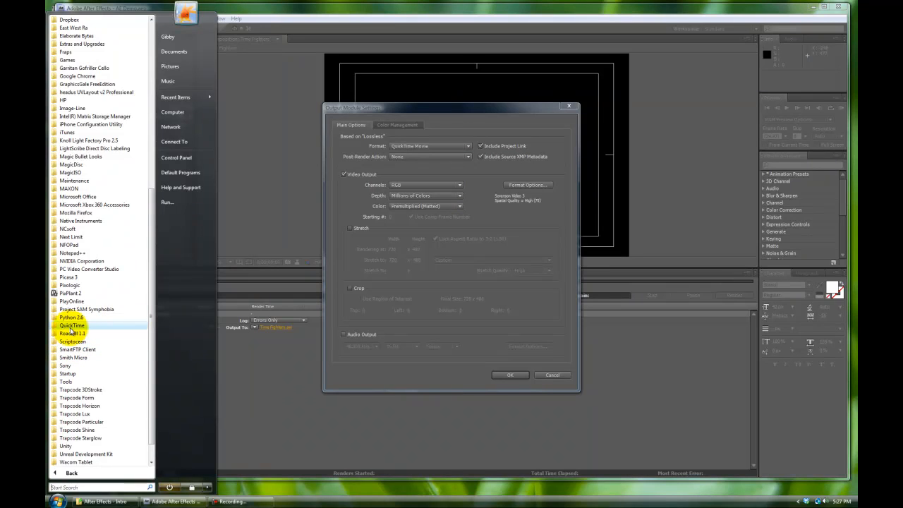
Step: Launch QuickTime Player and show the Advanced page of QuickTime Preferences
left_click(73, 325)
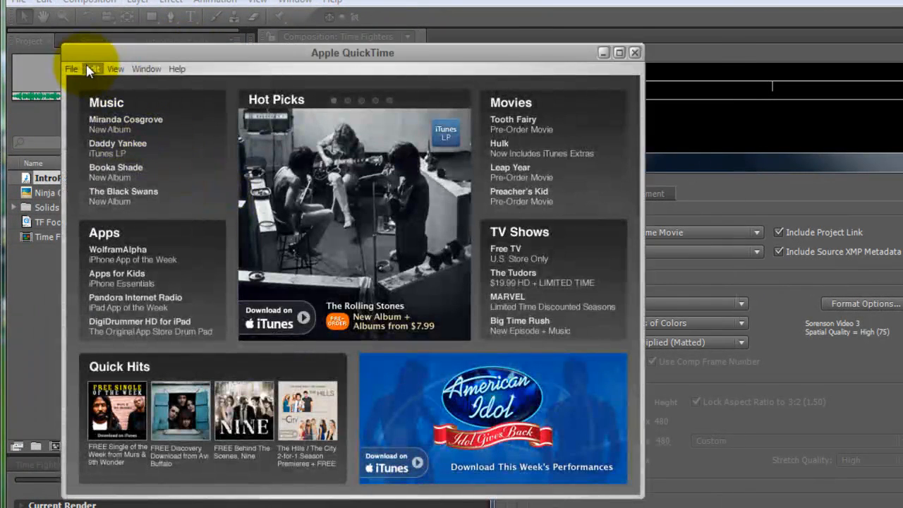
left_click(94, 68)
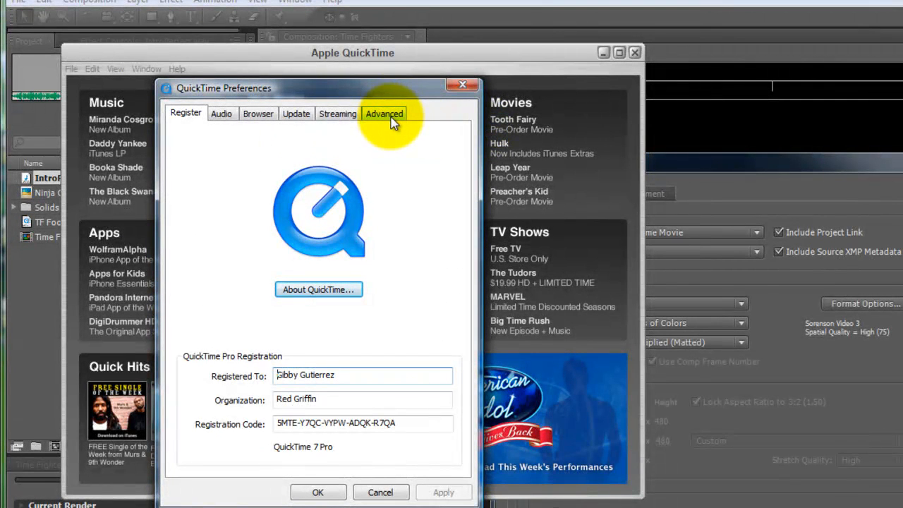
left_click(384, 113)
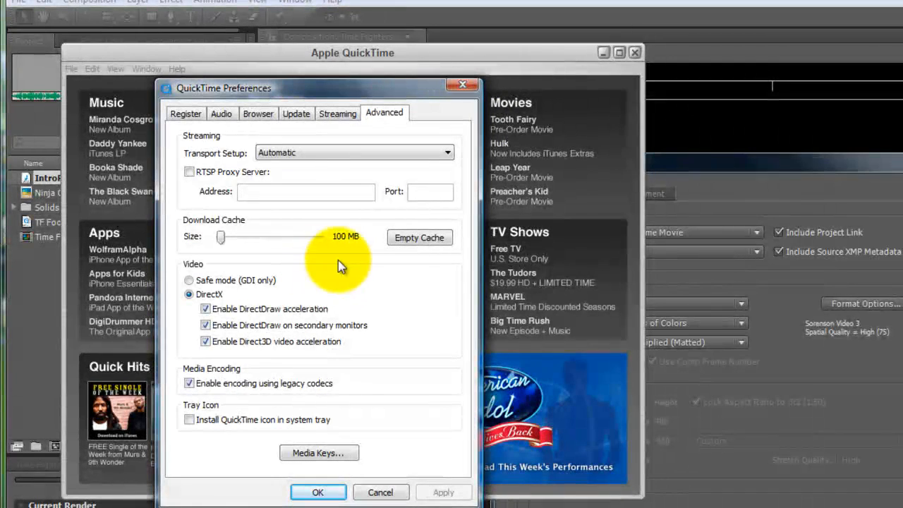
mouse_move(211, 378)
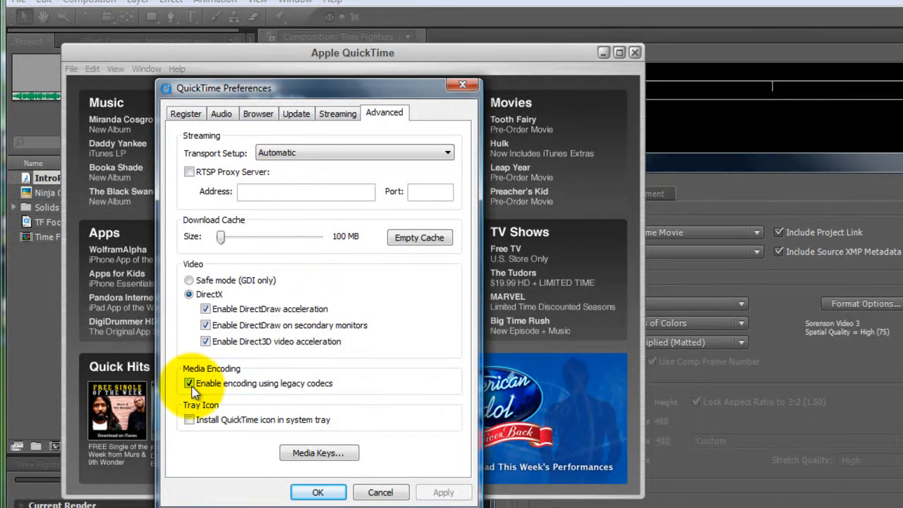
mouse_move(332, 393)
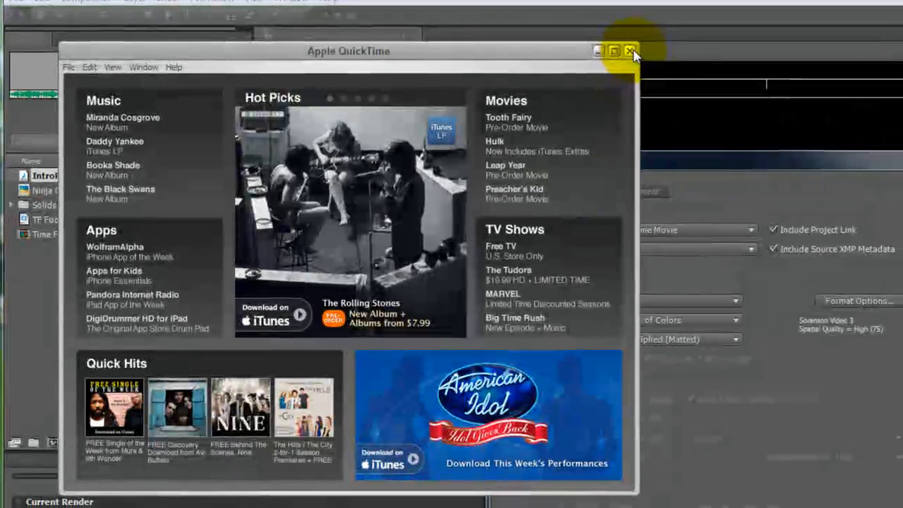
Step: Close QuickTime, reopen Format Options and choose H.264 as the compression type
left_click(630, 51)
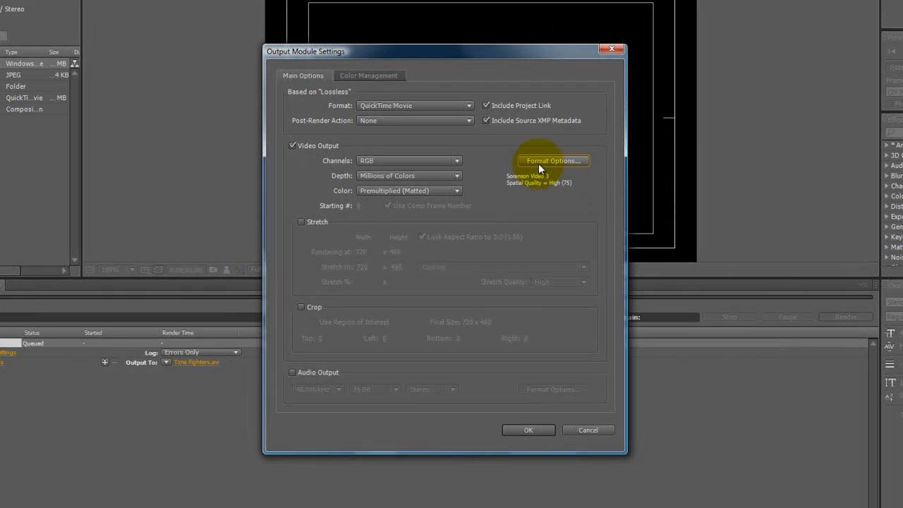
left_click(553, 161)
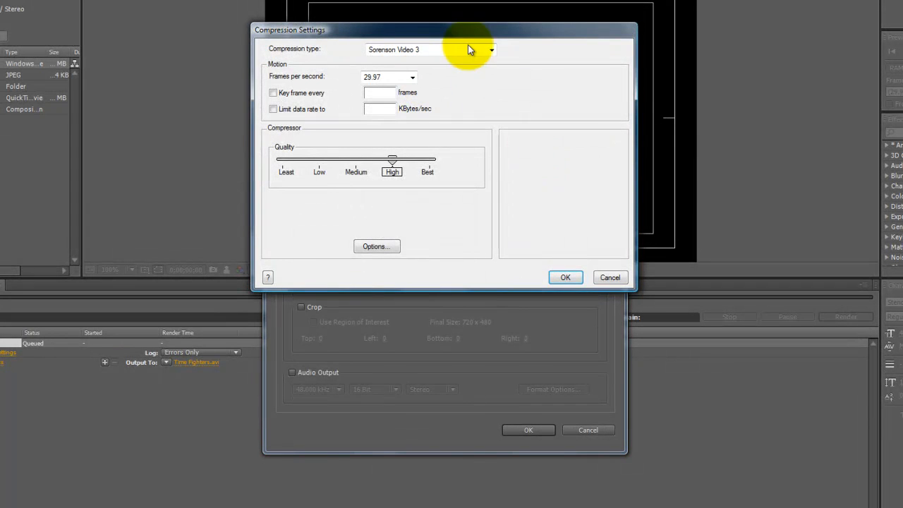
mouse_move(102, 388)
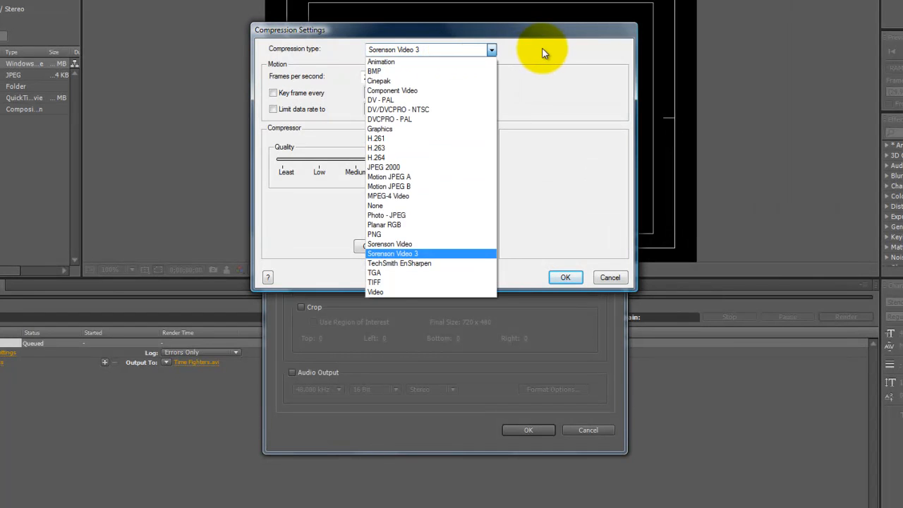
mouse_move(466, 51)
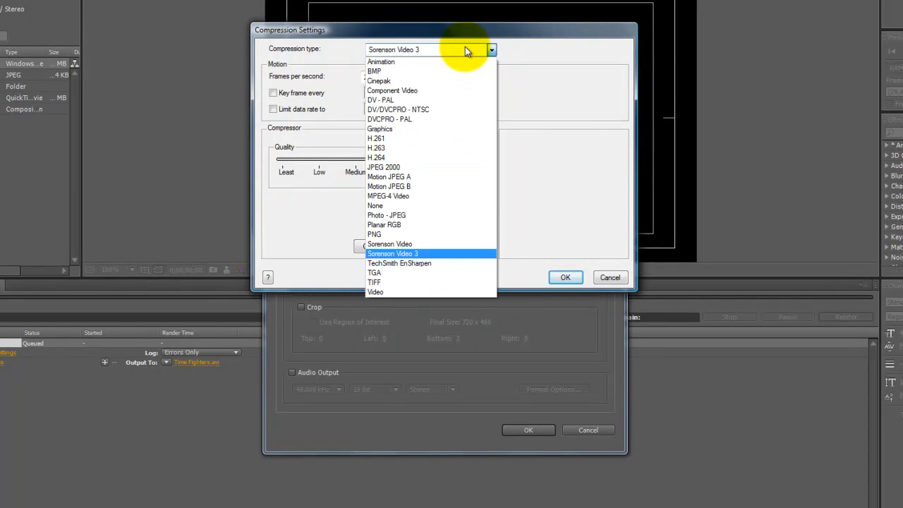
left_click(376, 158)
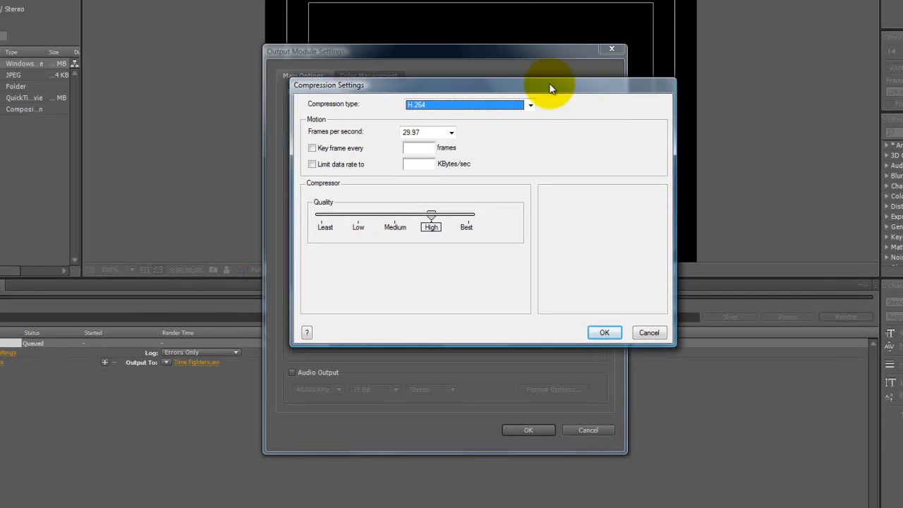
mouse_move(407, 186)
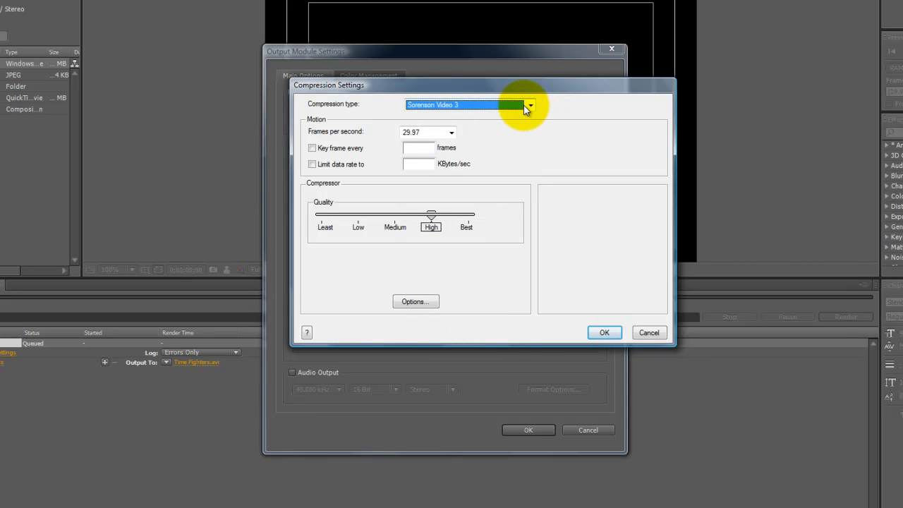
left_click(530, 104)
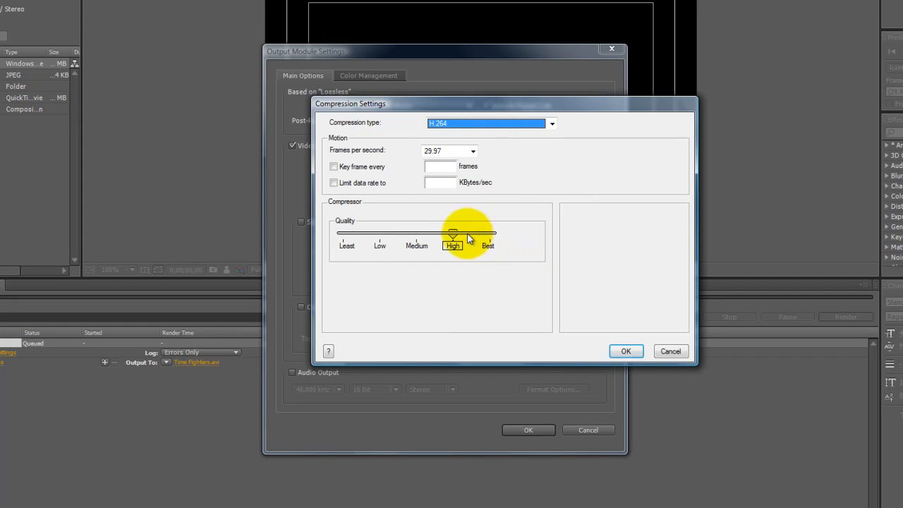
Step: Browse the Compression Type list, trying Animation and other codecs
left_click(552, 125)
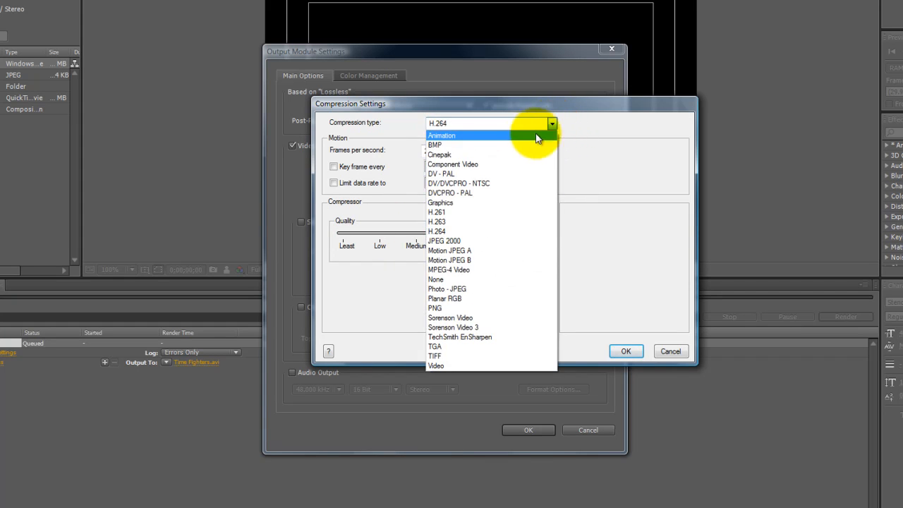
left_click(440, 136)
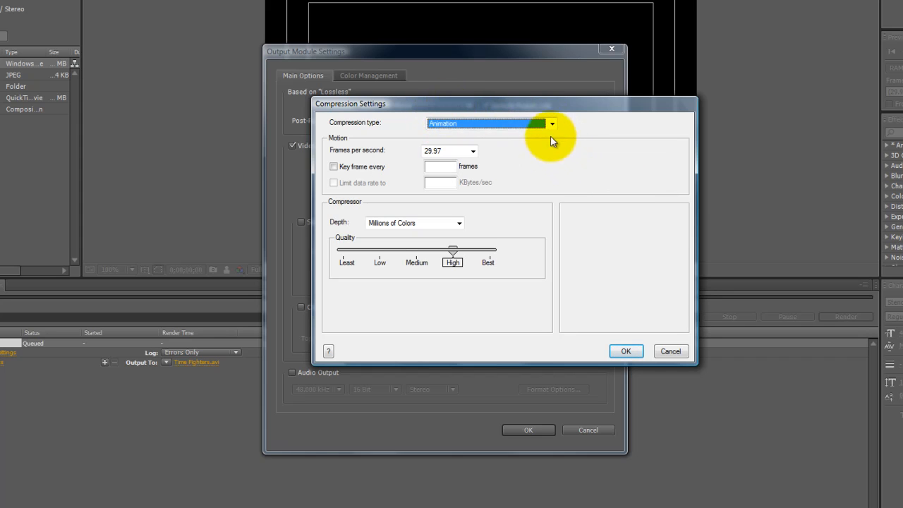
left_click(553, 124)
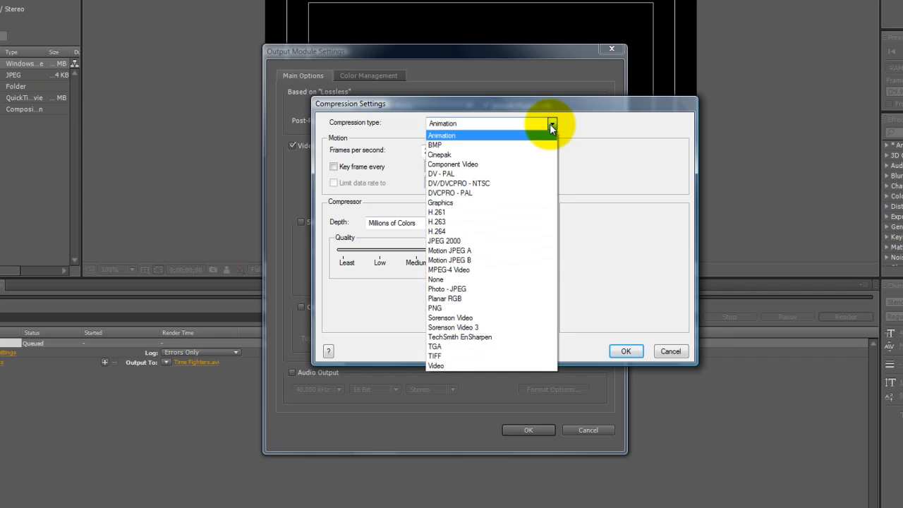
mouse_move(492, 328)
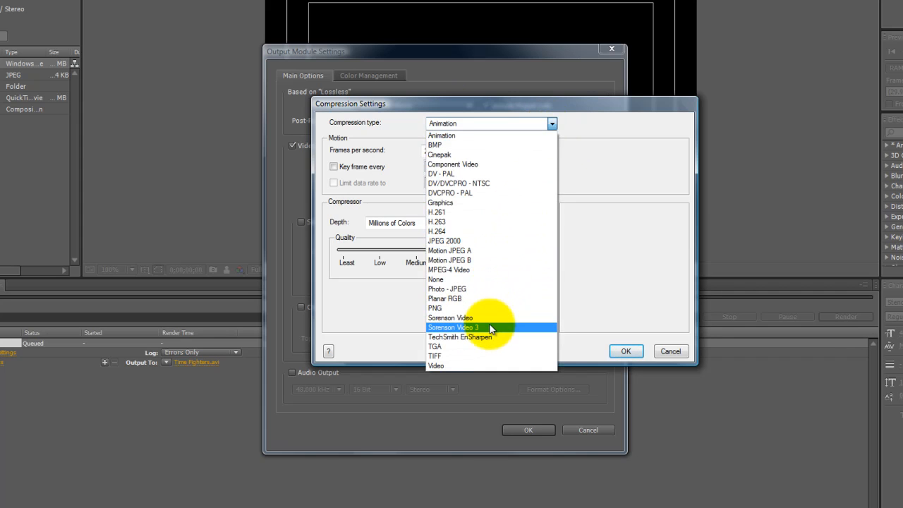
left_click(453, 328)
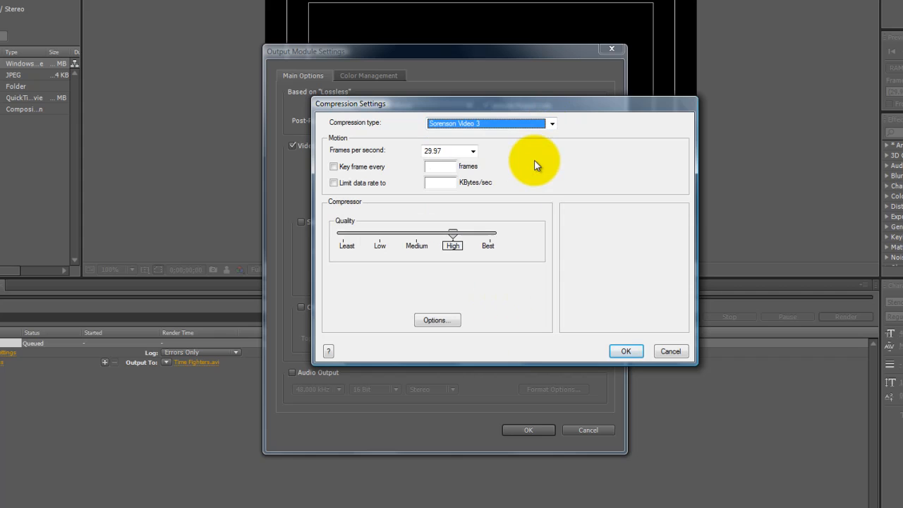
mouse_move(596, 114)
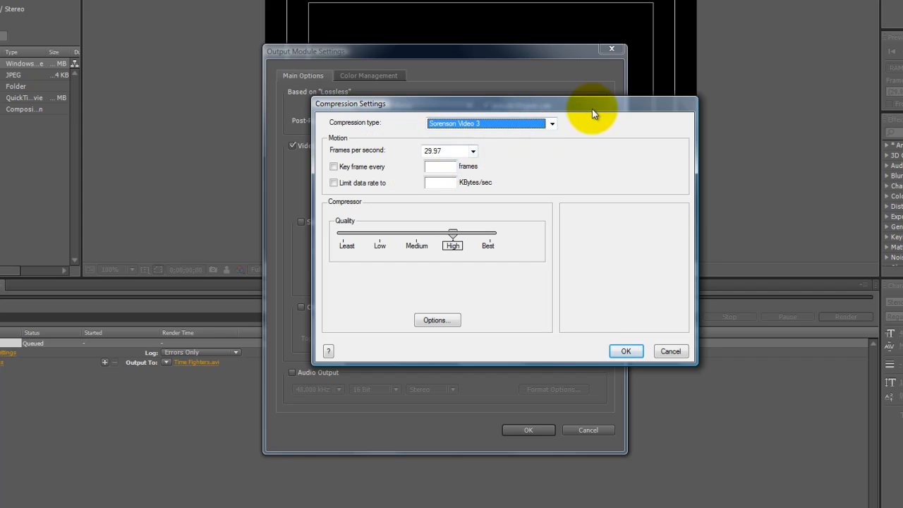
Step: Confirm H.264, dismiss the resulting warning and reopen Compression Settings showing Sorenson Video 3
left_click(488, 124)
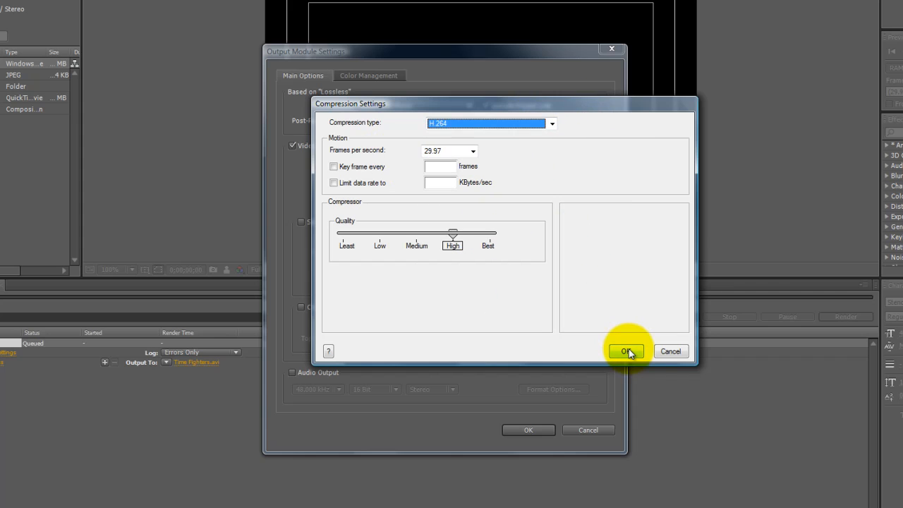
left_click(626, 351)
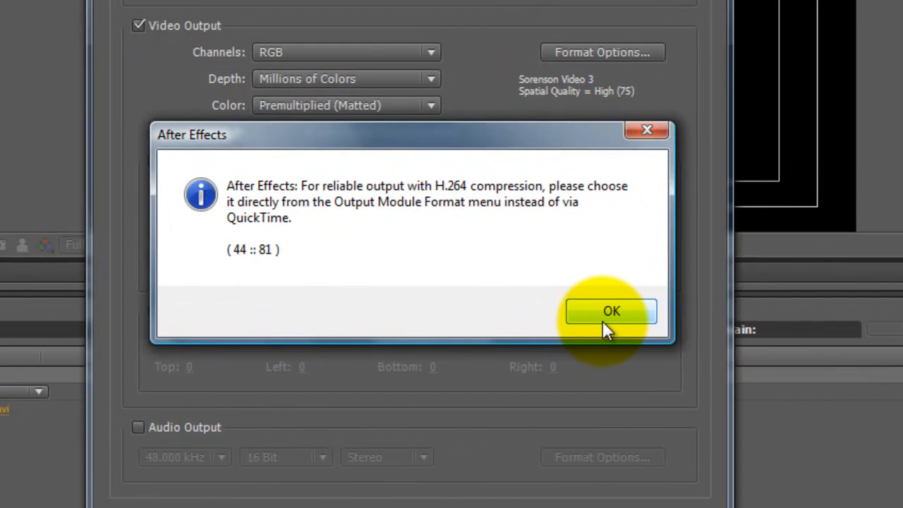
left_click(611, 312)
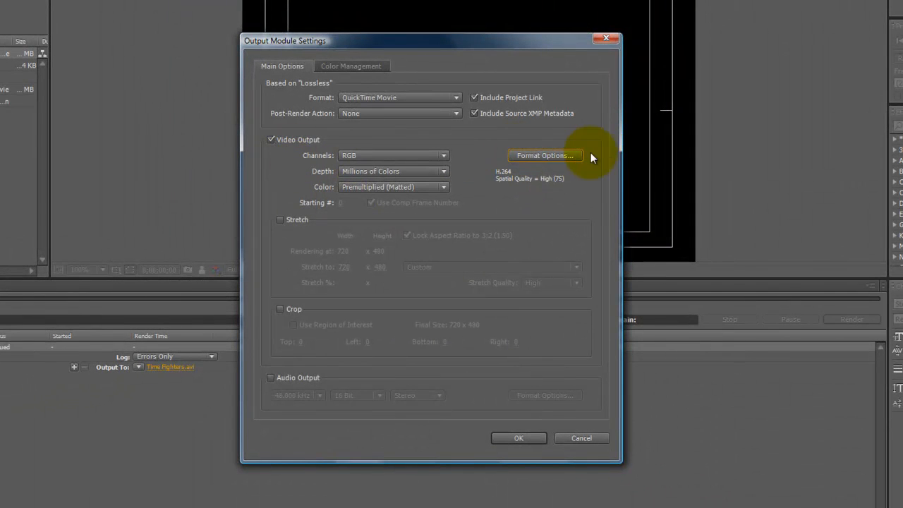
left_click(544, 155)
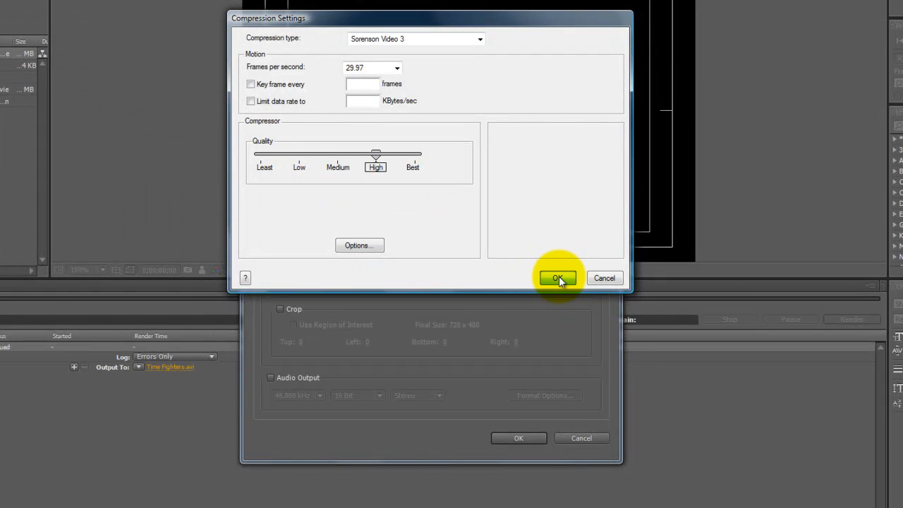
Step: Confirm Sorensen Video 3 compression and enable Audio Output at 48 kHz, 16-bit stereo
left_click(558, 278)
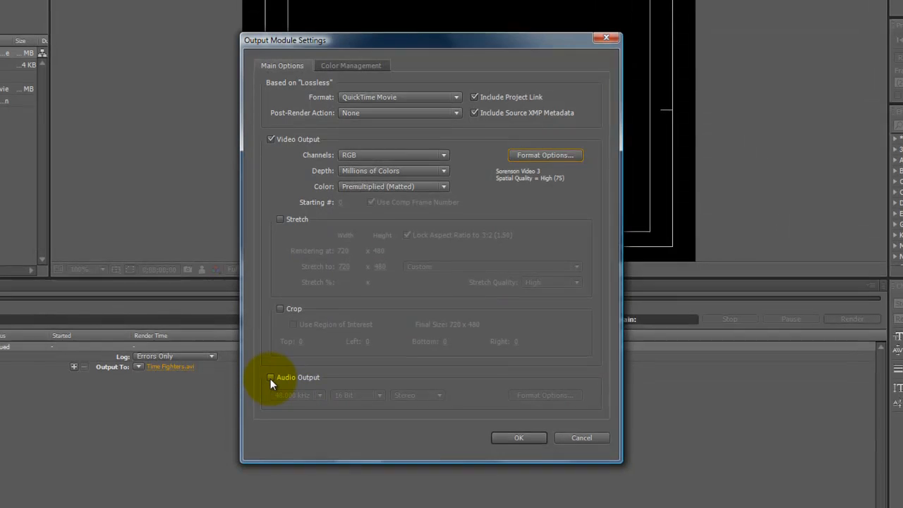
left_click(271, 377)
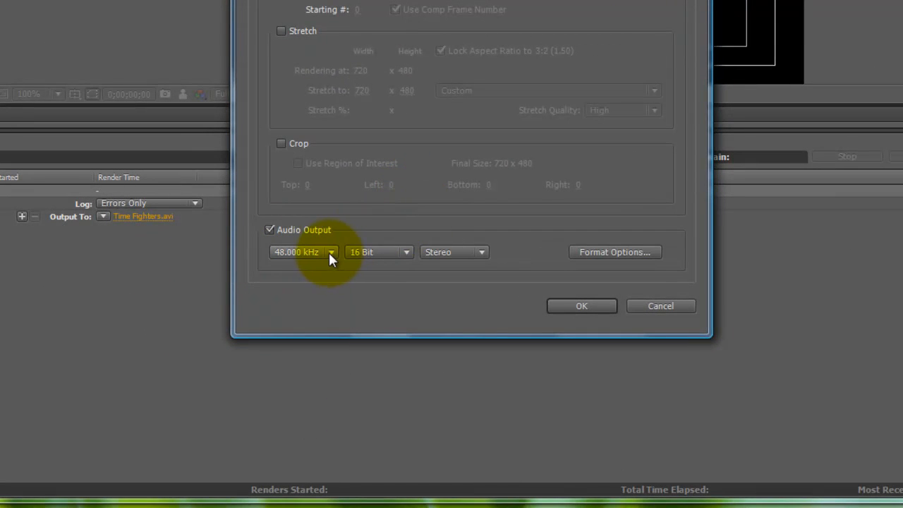
mouse_move(333, 260)
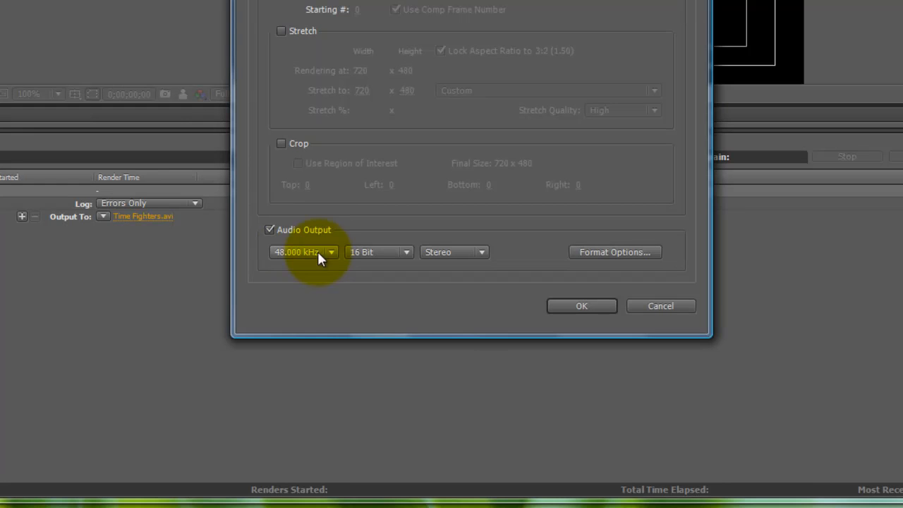
mouse_move(327, 263)
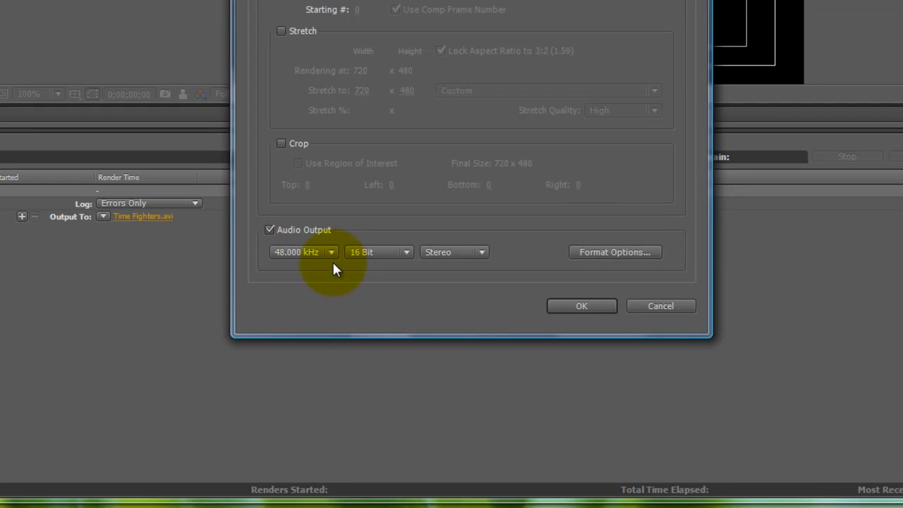
mouse_move(333, 260)
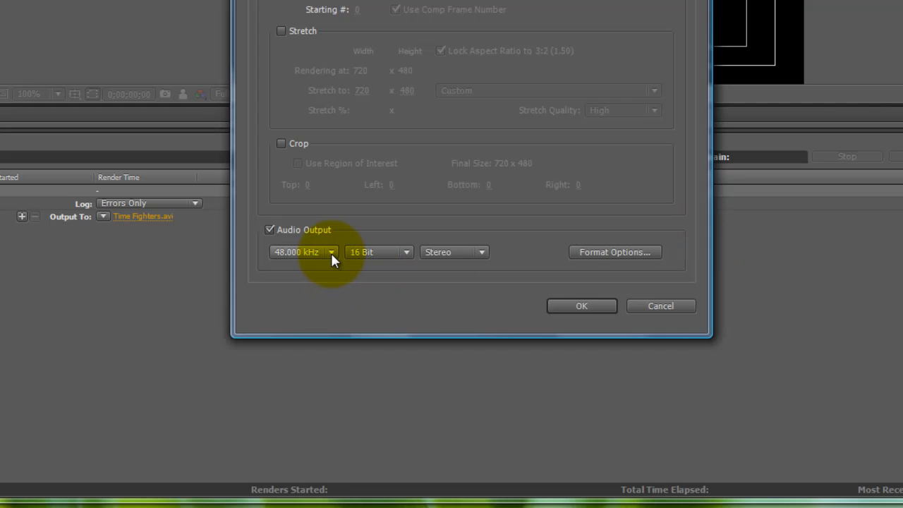
Step: Change the audio sample rate from 48 kHz to 44.100 kHz, keeping 16-bit stereo
left_click(303, 251)
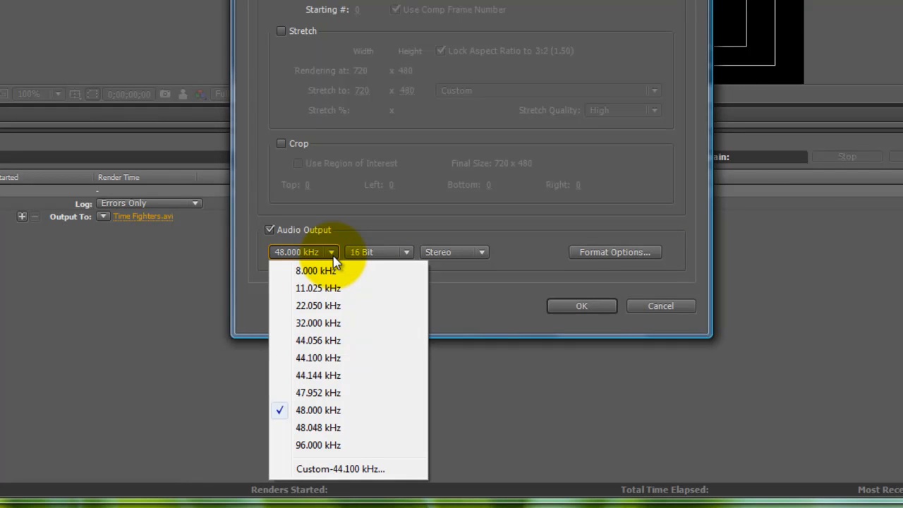
mouse_move(336, 323)
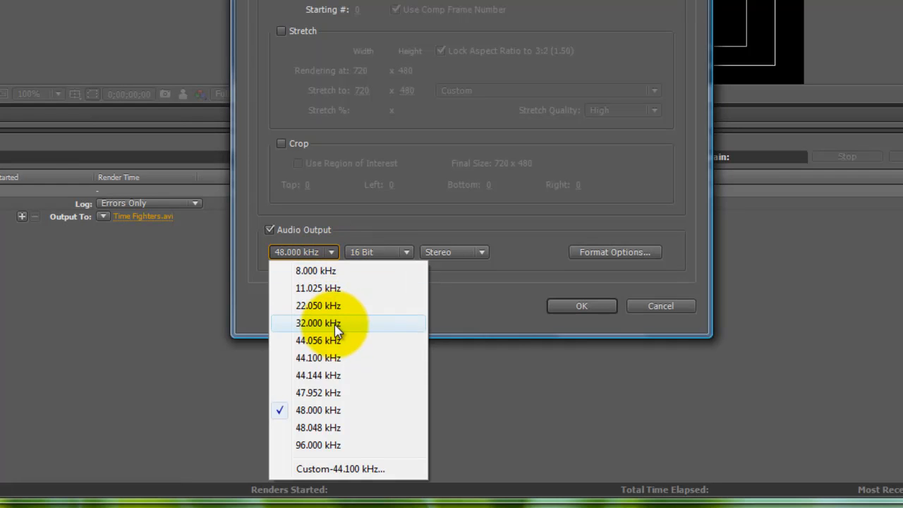
mouse_move(313, 376)
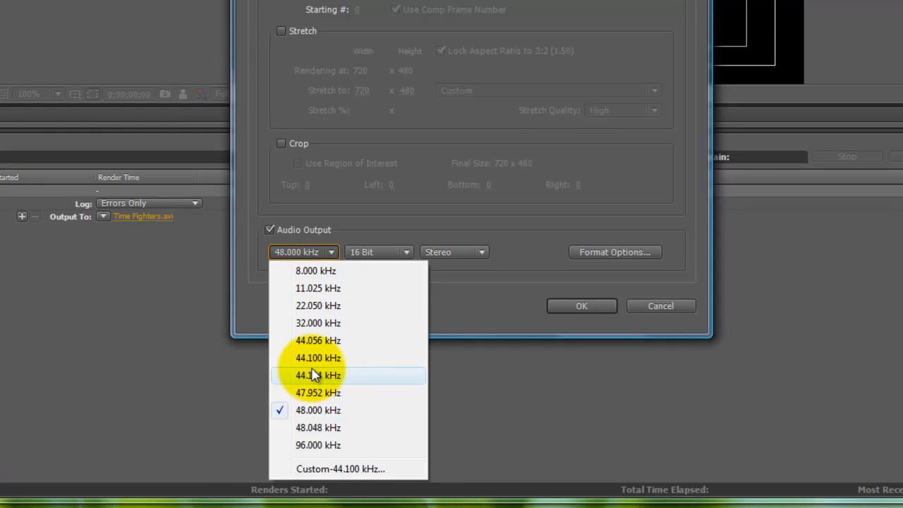
mouse_move(316, 358)
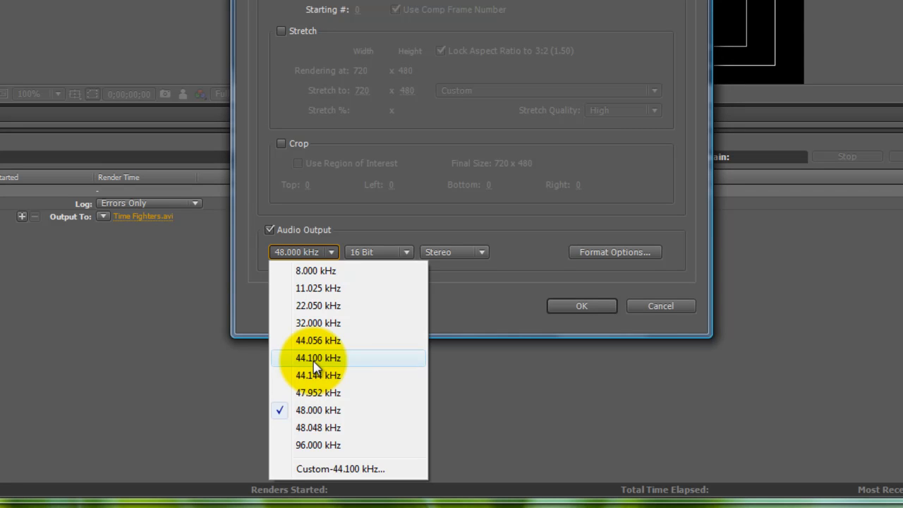
left_click(317, 359)
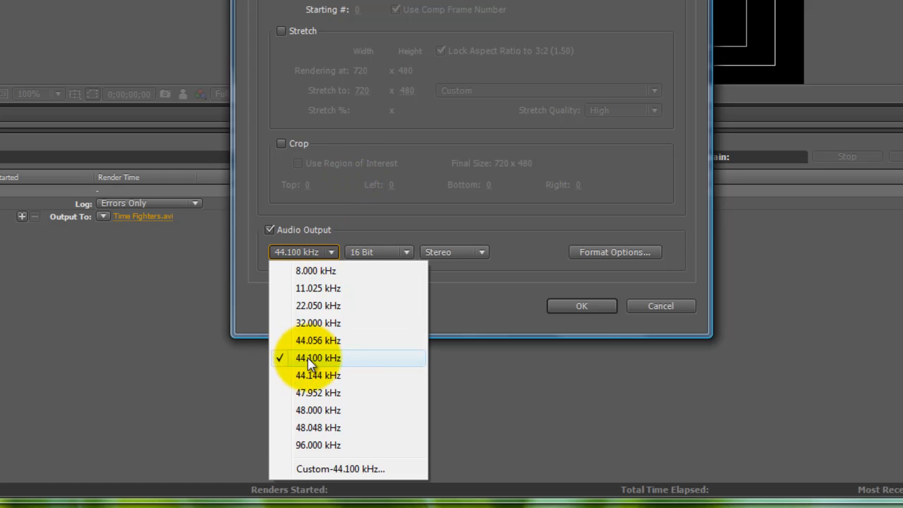
left_click(318, 358)
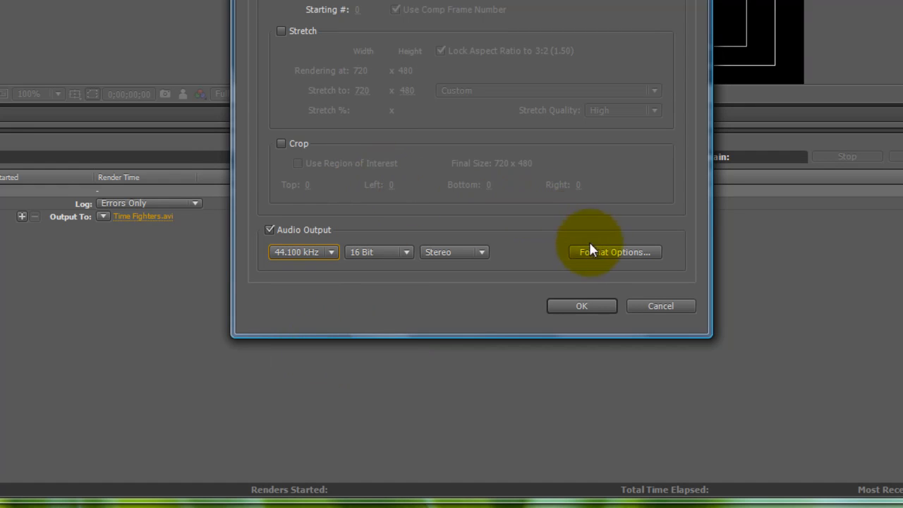
mouse_move(582, 305)
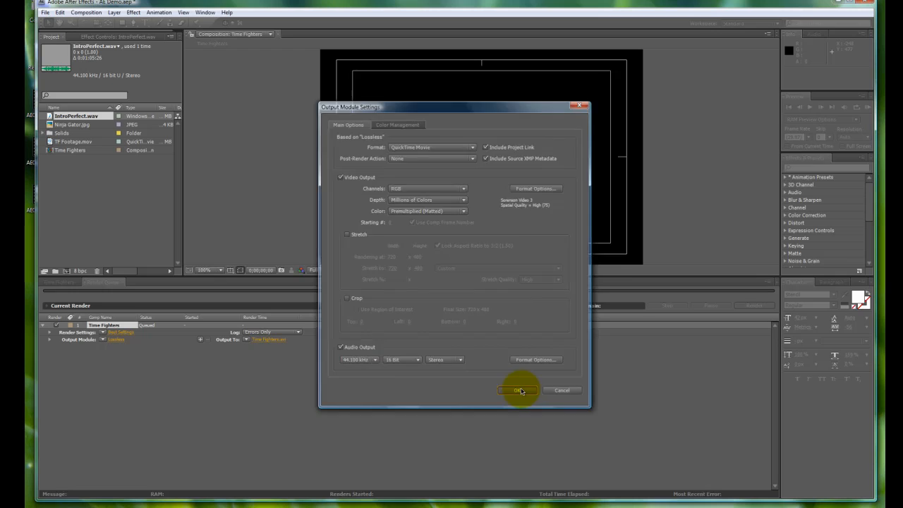
Step: Confirm the Output Module Settings and verify the Output To file name for Time Fighters
left_click(518, 390)
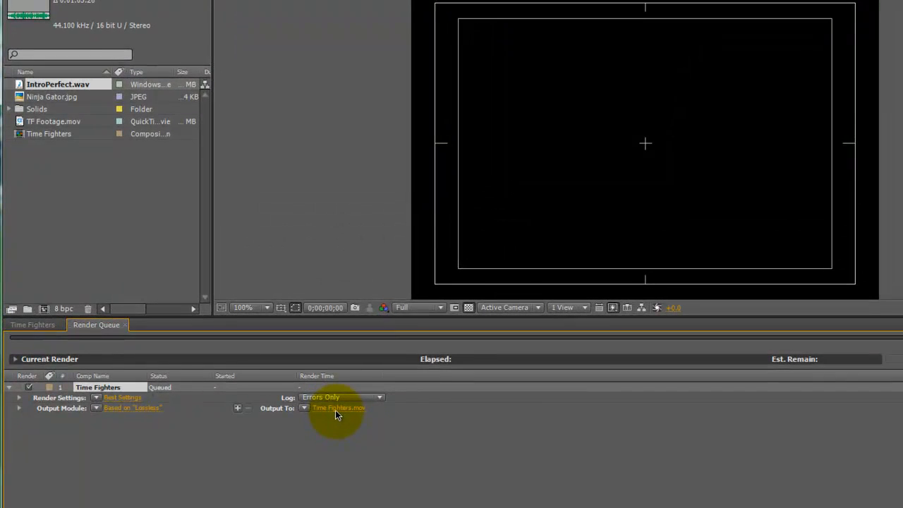
left_click(339, 408)
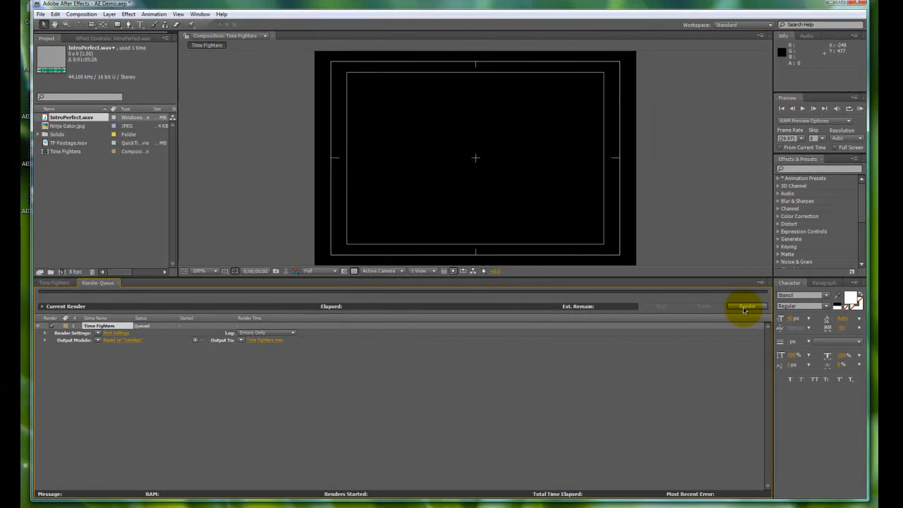
Step: Render the queued Time Fighters comp to Time Fighters.mov in the tutorial folder
left_click(747, 306)
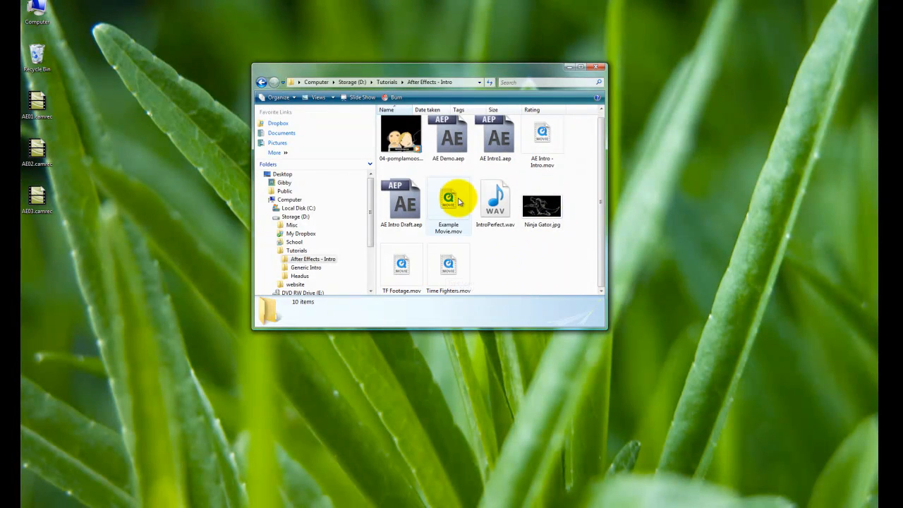
Step: Launch Time Fighters.mov in QuickTime Player and enlarge the player window
left_click(449, 267)
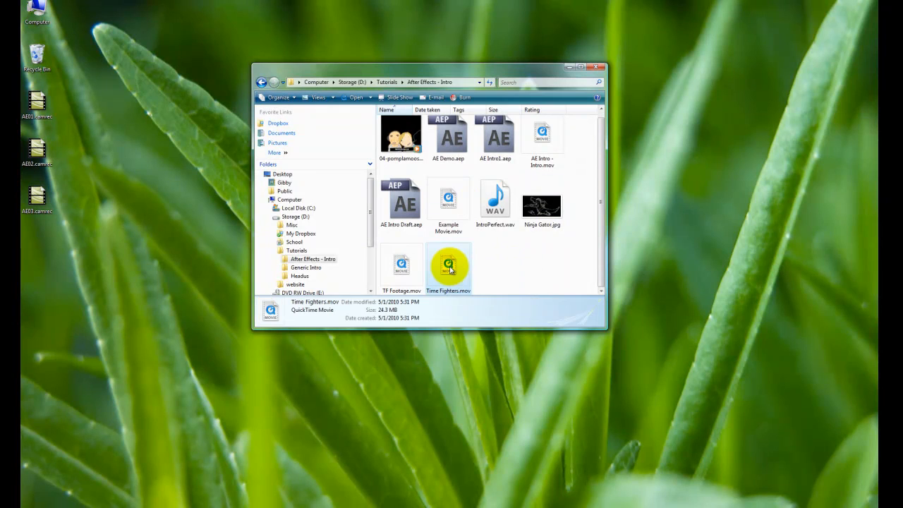
double_click(449, 267)
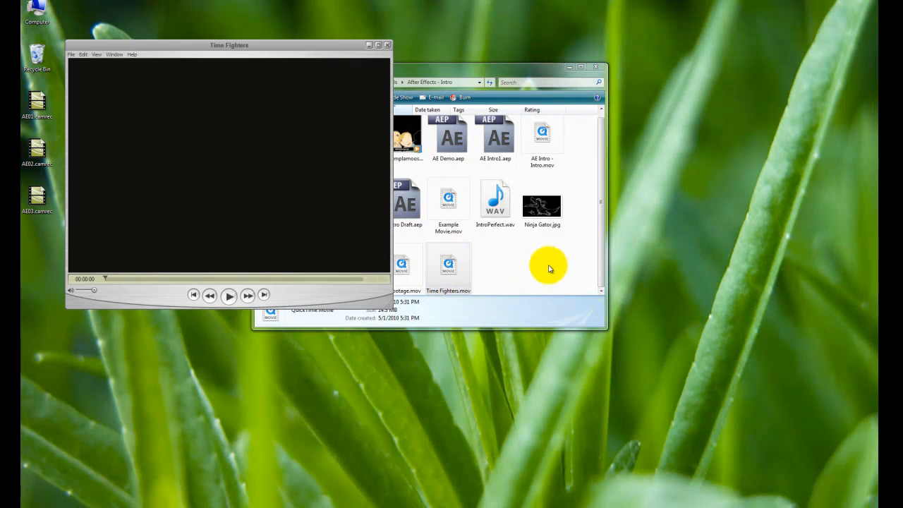
left_click_drag(229, 45, 348, 38)
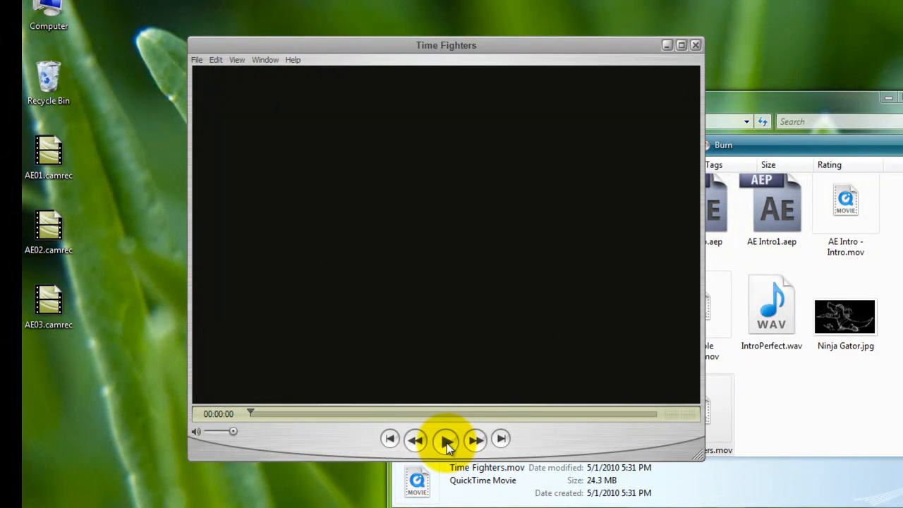
Step: Play the movie through to the COMING SOON! title, pause, and rewind to 00:00:00
left_click(446, 438)
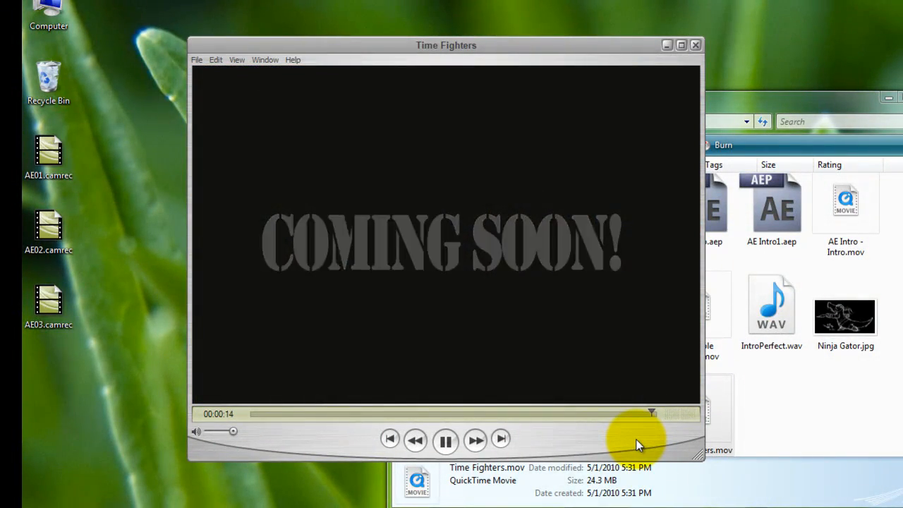
left_click(446, 441)
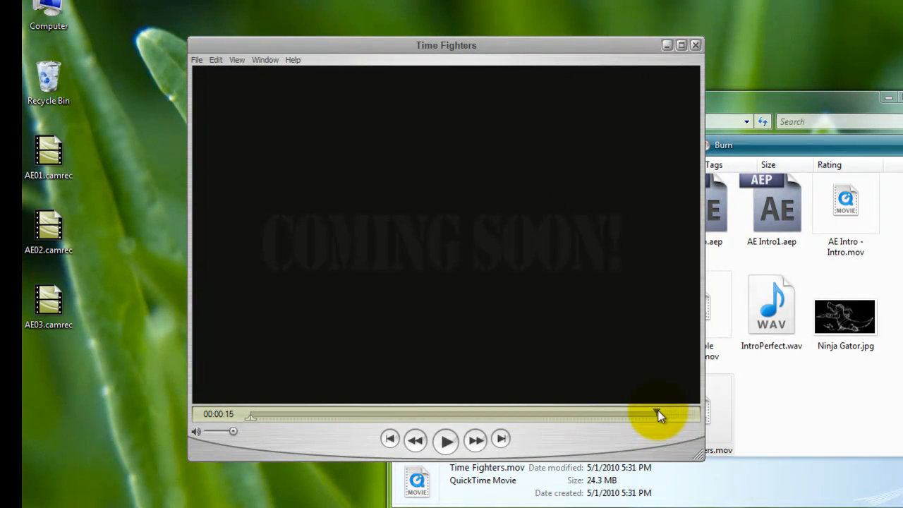
left_click_drag(656, 415, 252, 415)
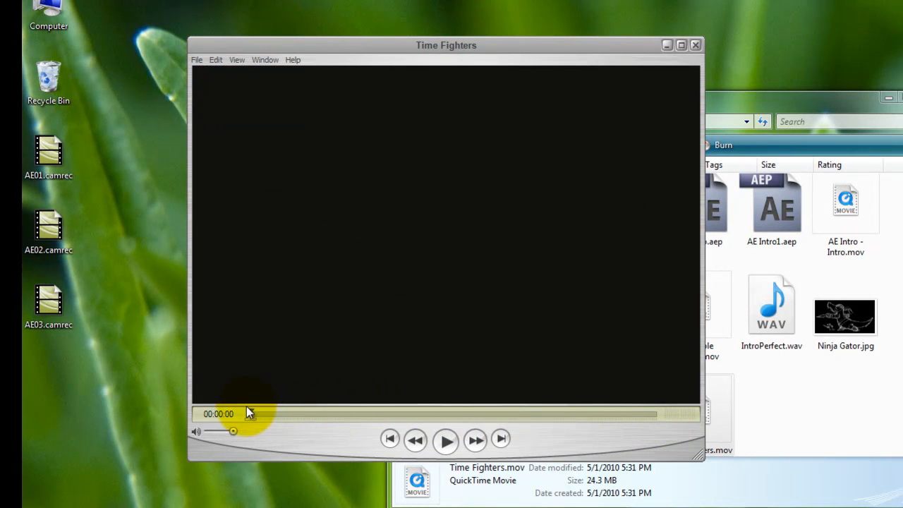